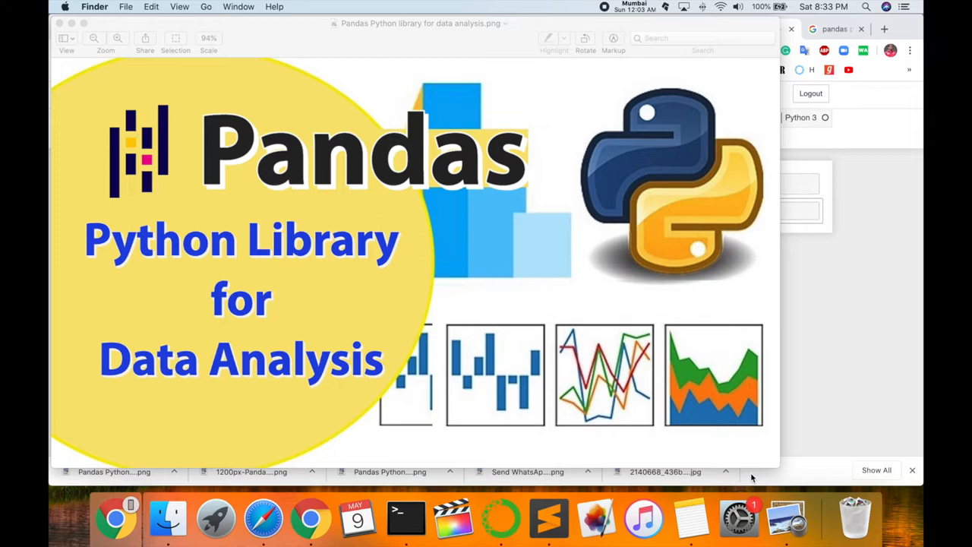
pyautogui.moveTo(862, 336)
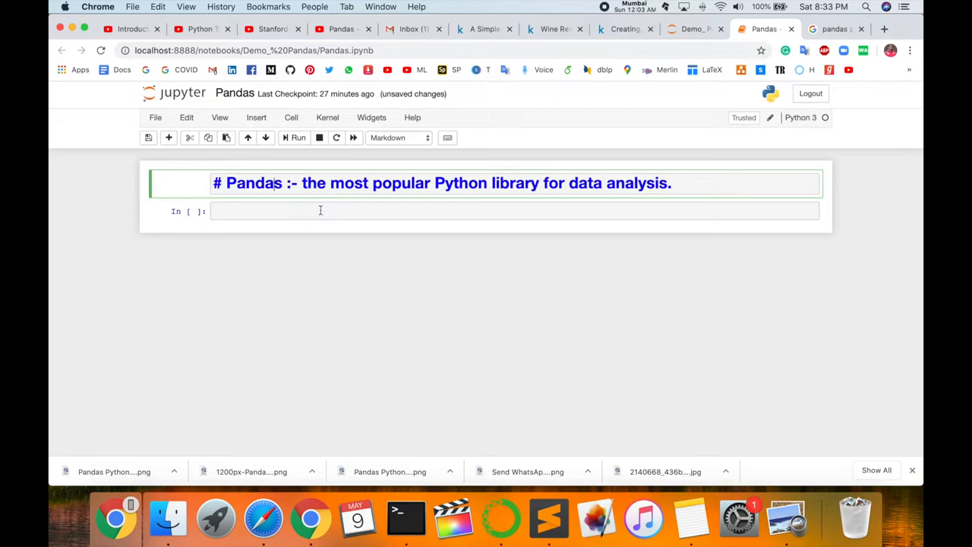
pyautogui.moveTo(322, 214)
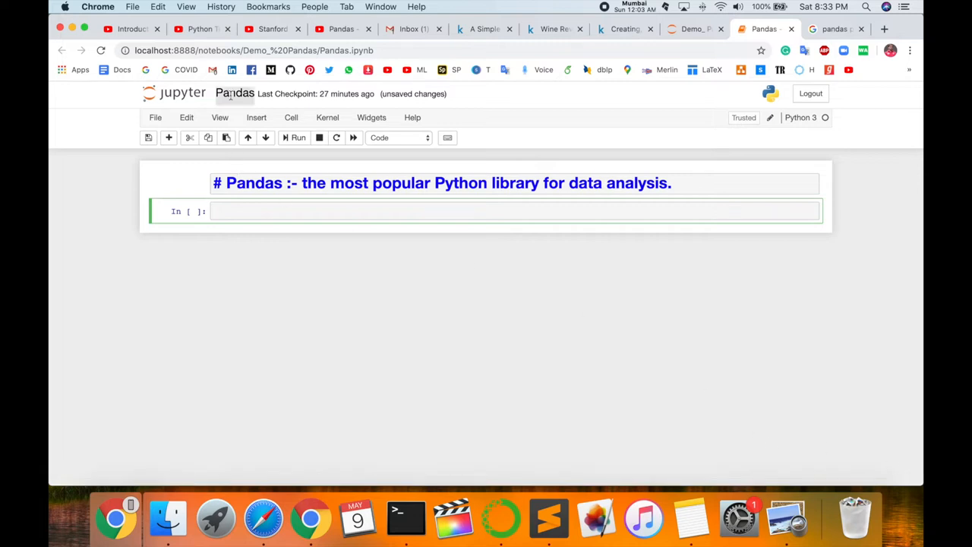
# - Run import pandas as pd in the first cell and move to the next cell
pyautogui.click(233, 94)
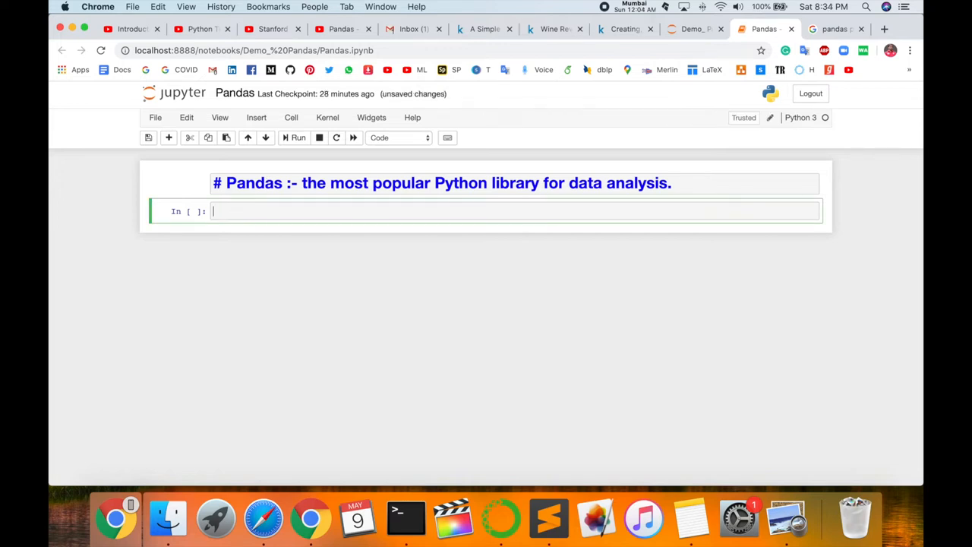
pyautogui.write('import')
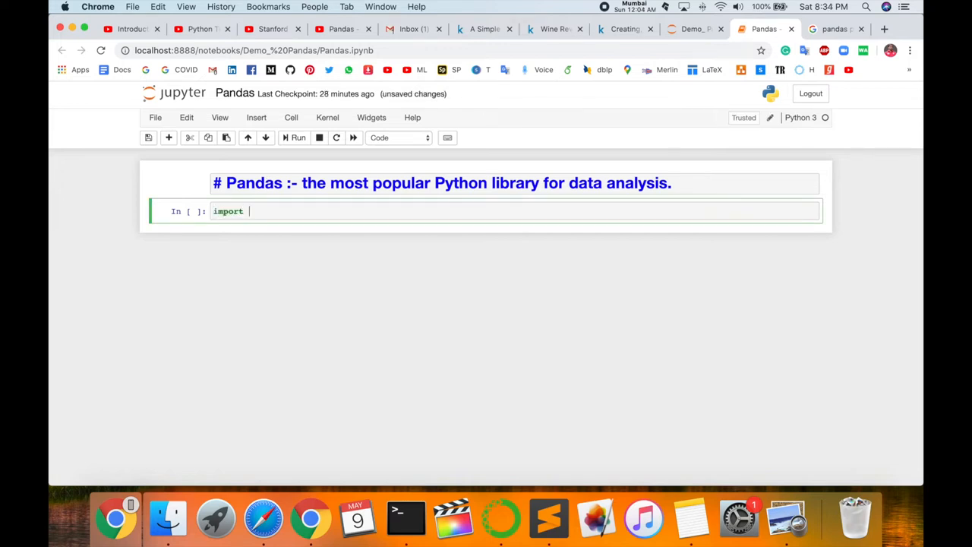
pyautogui.write('pandas a')
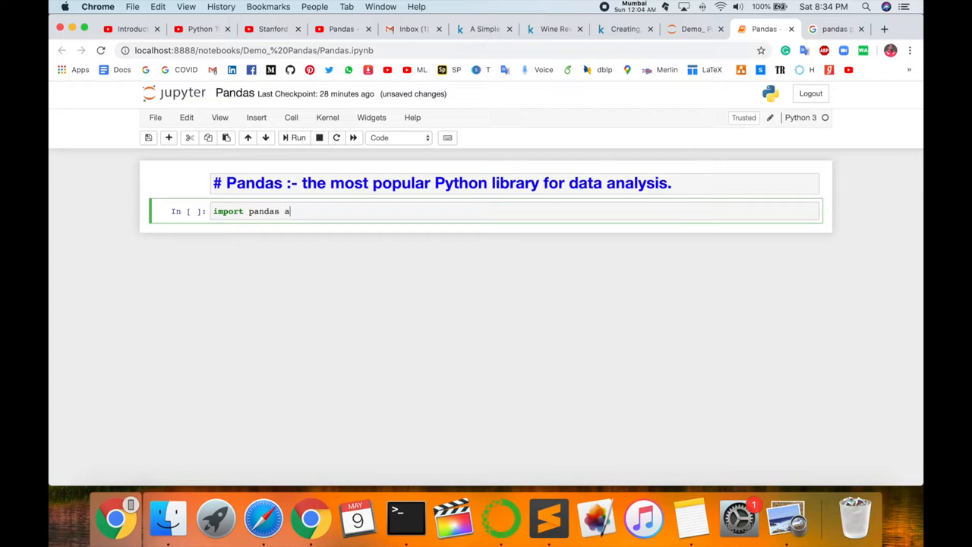
pyautogui.write('s pd')
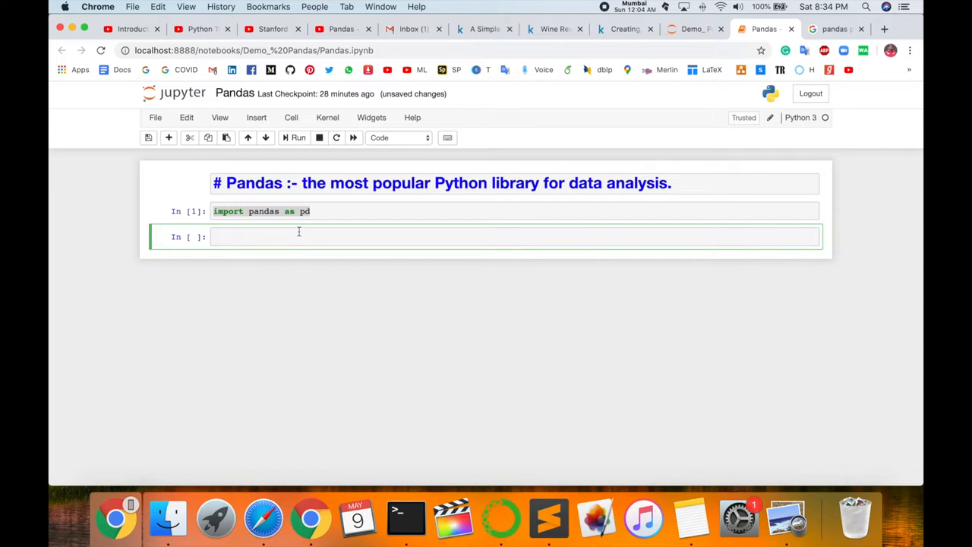
pyautogui.click(299, 237)
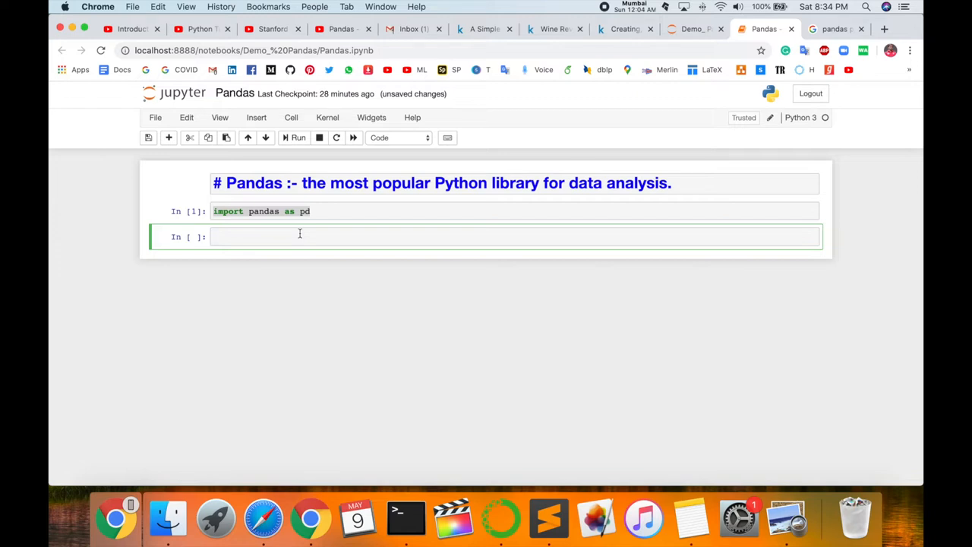
# - Run pd.DataFrame({'Yes': [50,21], 'No': [131,2]}) to display a two-row table
pyautogui.click(304, 236)
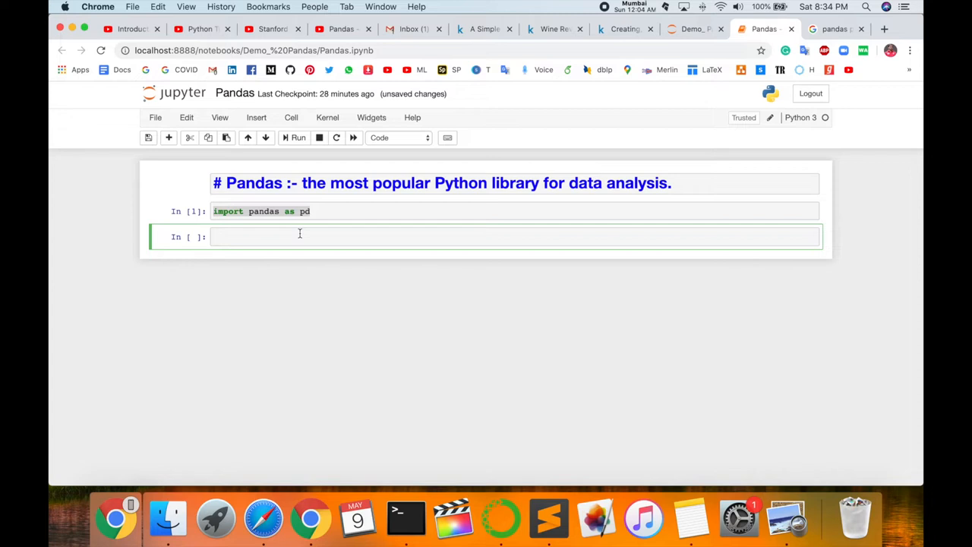
pyautogui.write('pd.Dat')
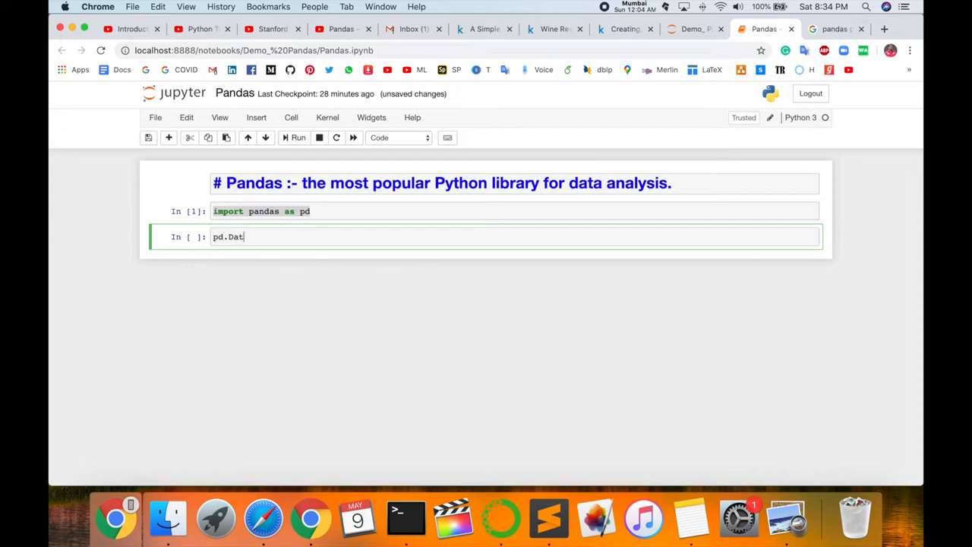
pyautogui.write('aFrame()')
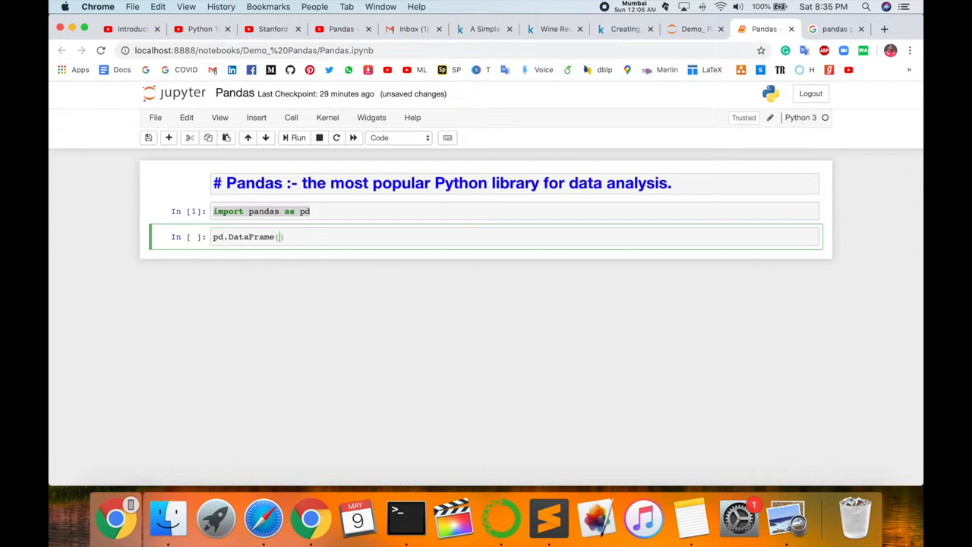
pyautogui.write('{')
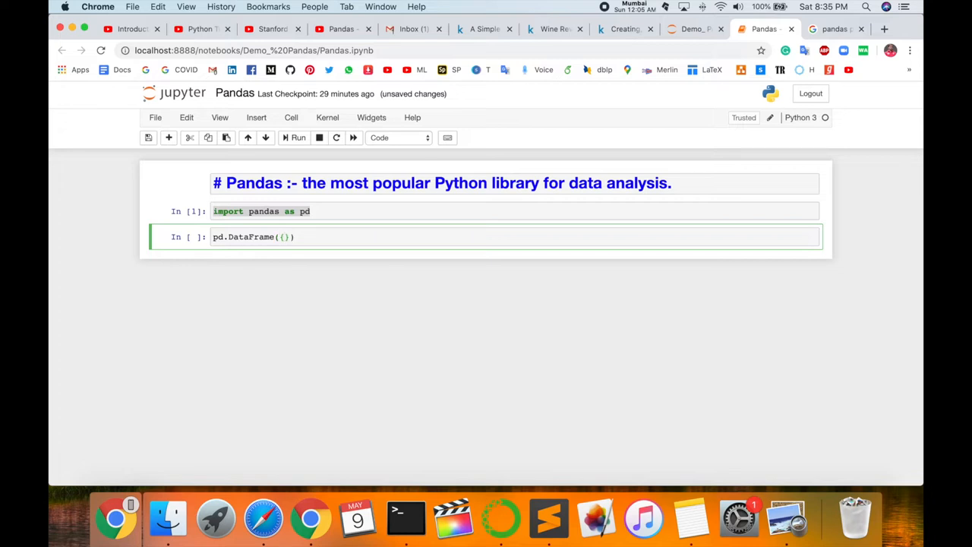
pyautogui.write("''")
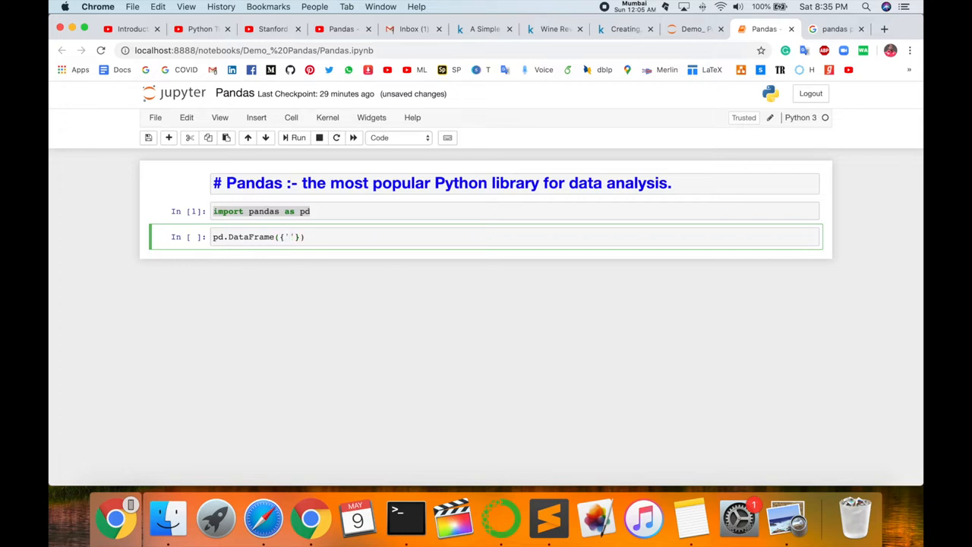
pyautogui.write('Yes')
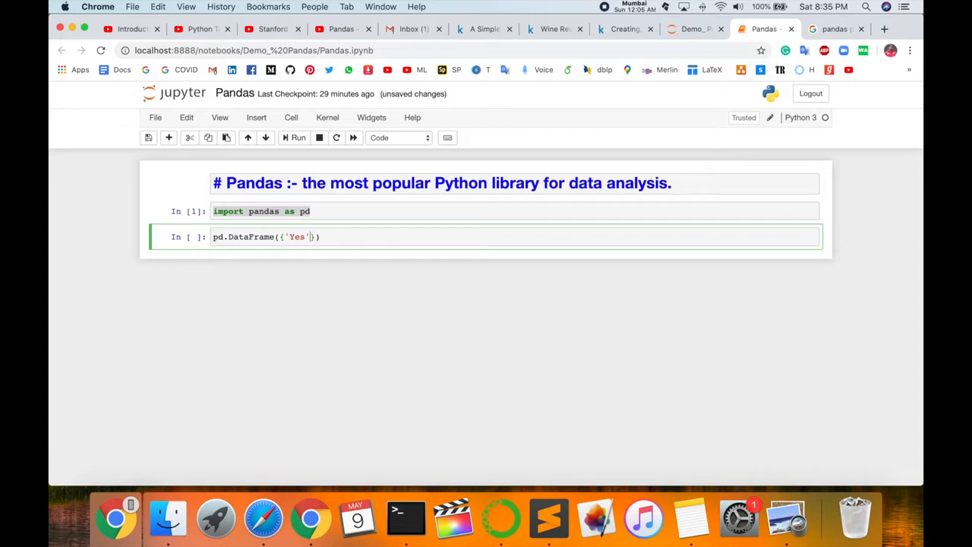
pyautogui.write(': [')
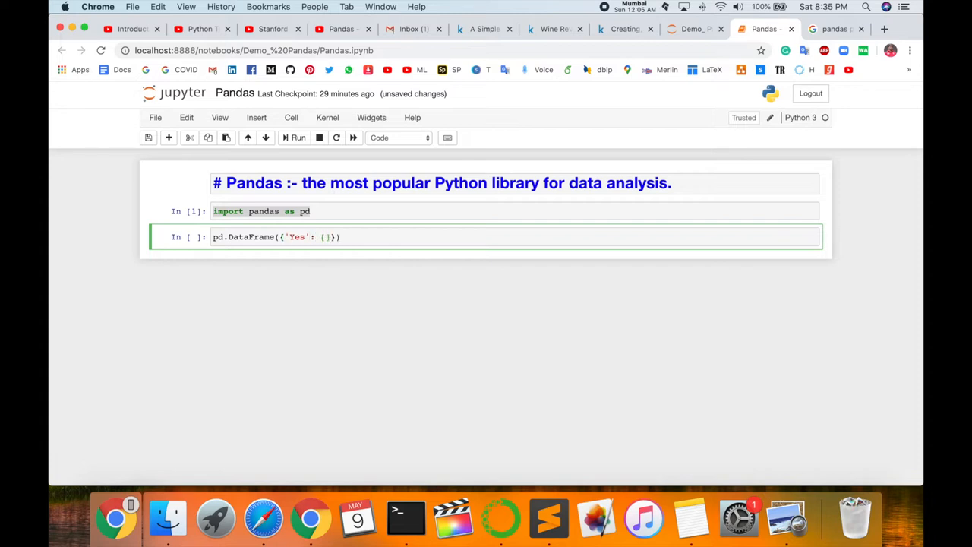
pyautogui.write('50')
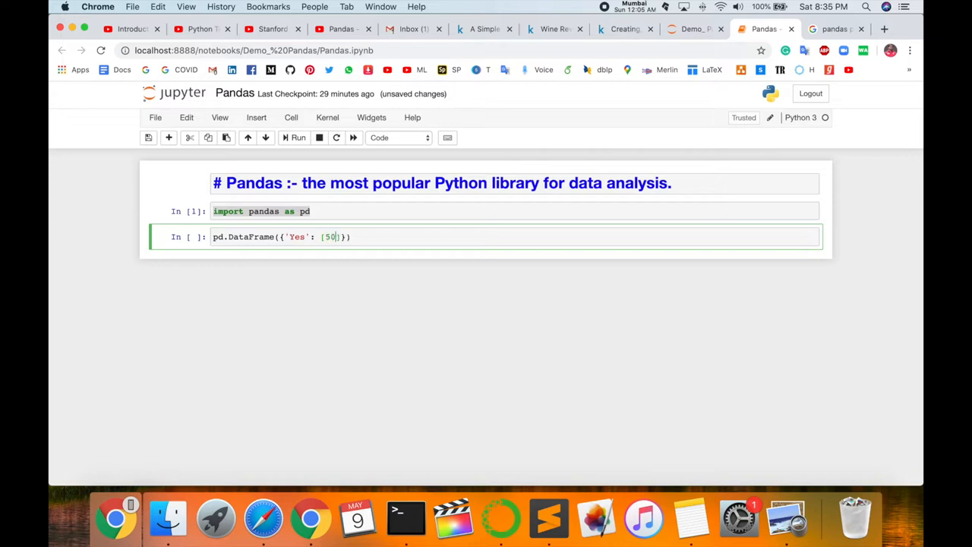
pyautogui.write(',21')
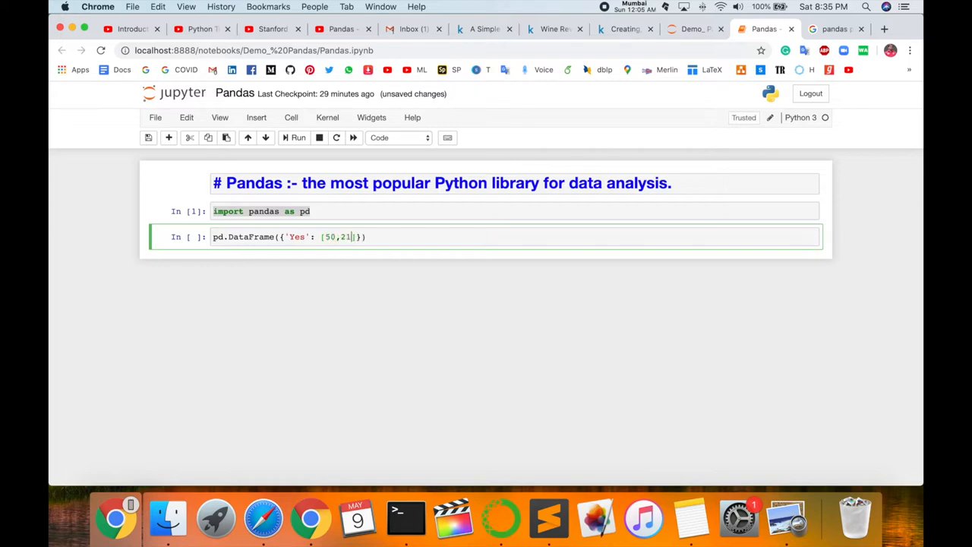
pyautogui.write(", '")
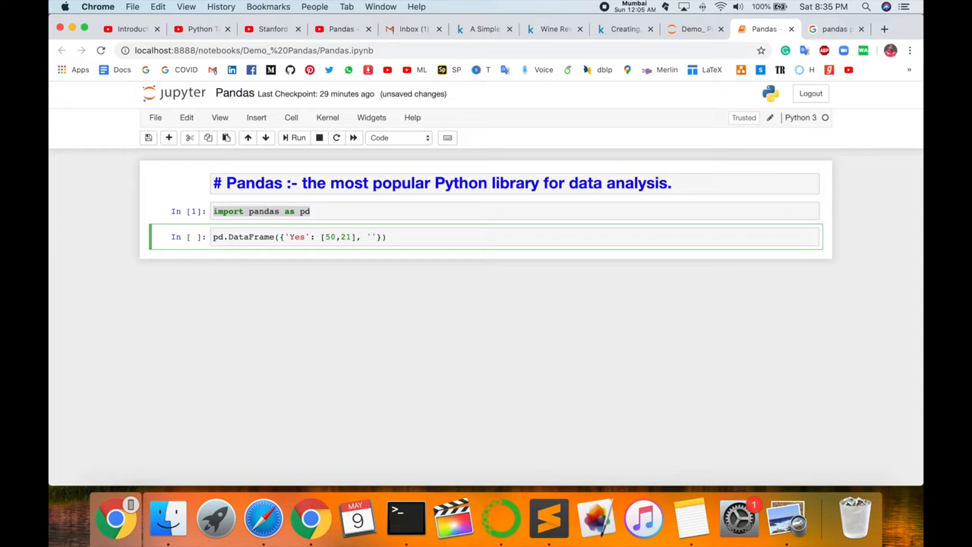
pyautogui.write("No':")
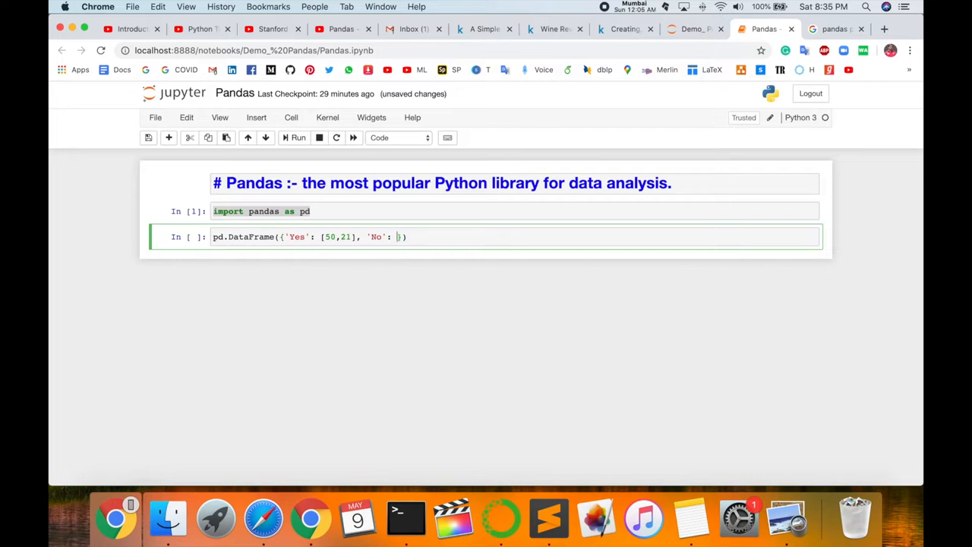
pyautogui.write('131]')
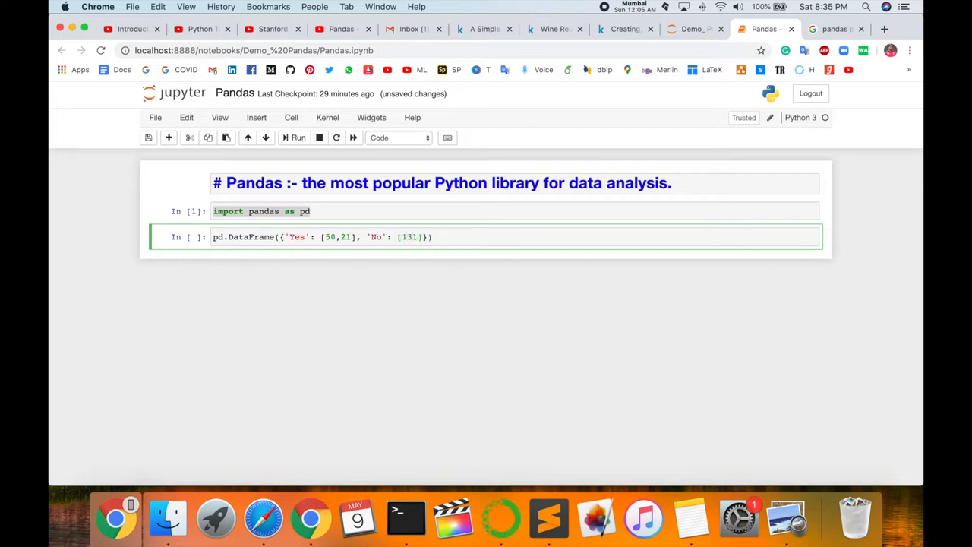
pyautogui.write(',2')
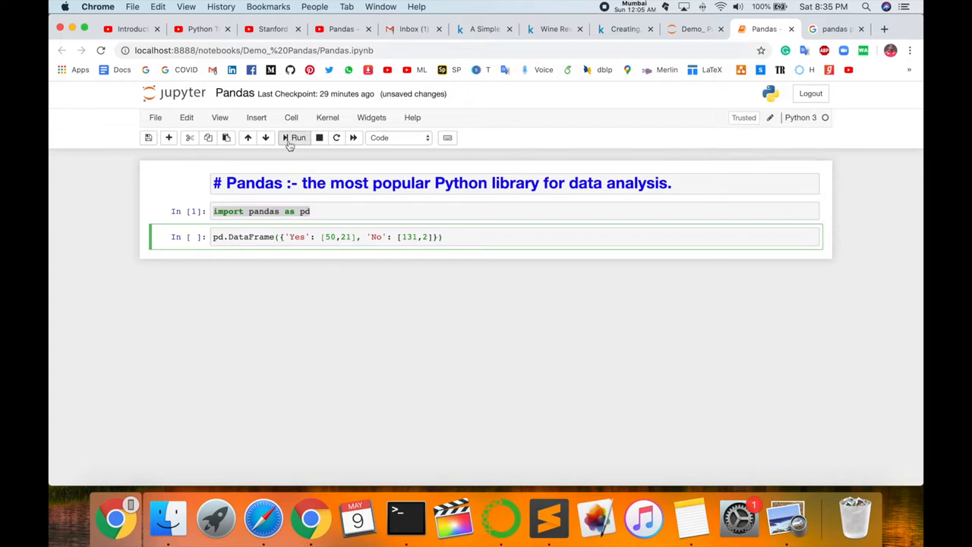
pyautogui.click(296, 137)
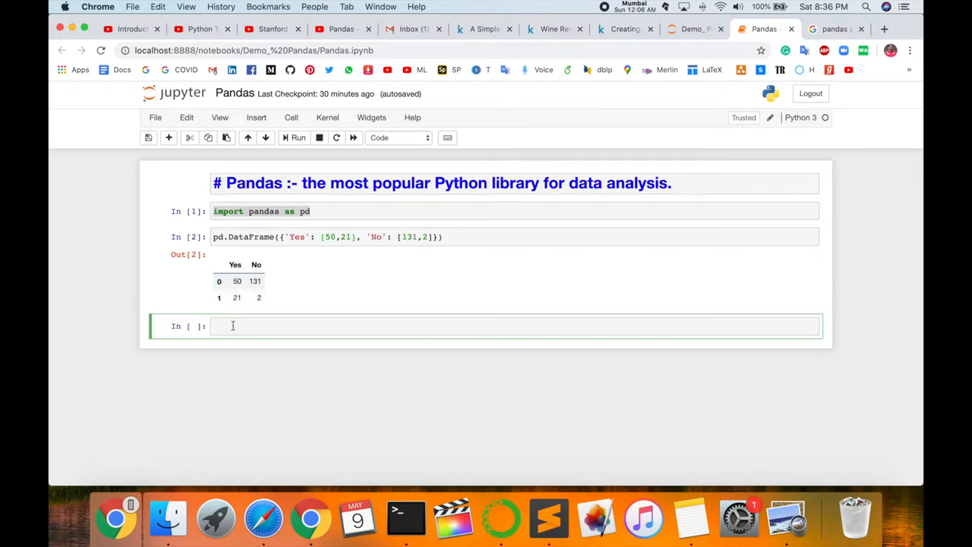
# - Write a DataFrame whose first column holds reviews 'I Liked it' and 'It was awful'
pyautogui.click(234, 325)
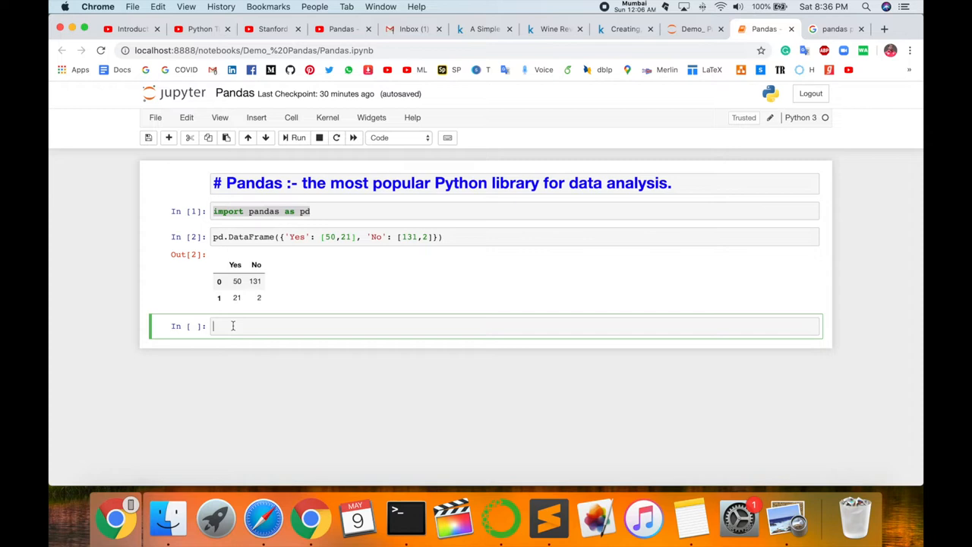
pyautogui.write('p')
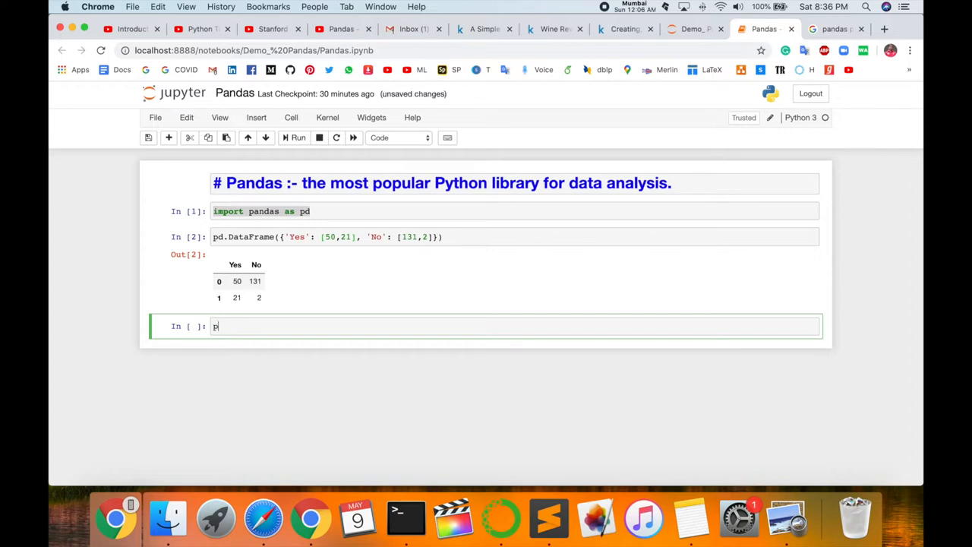
pyautogui.write('d.DataFrame')
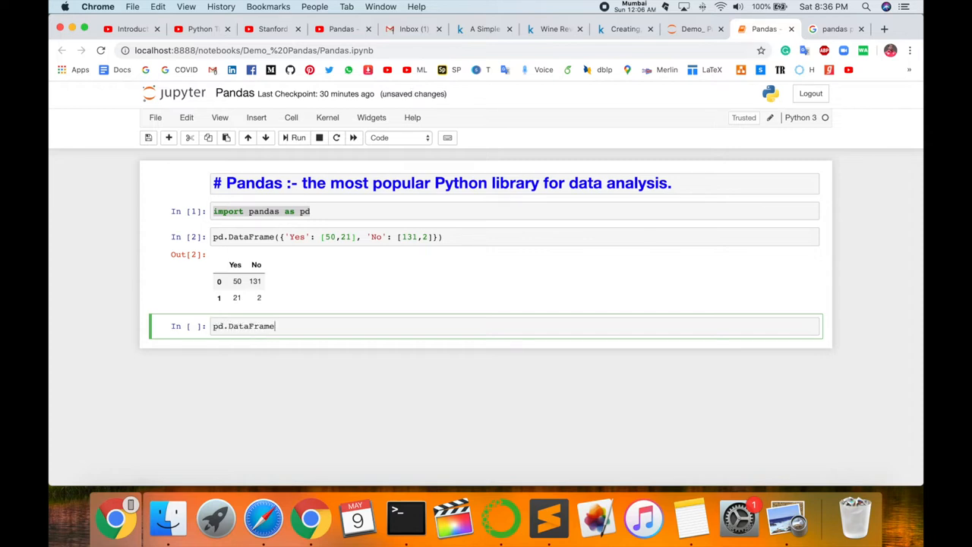
pyautogui.write('()')
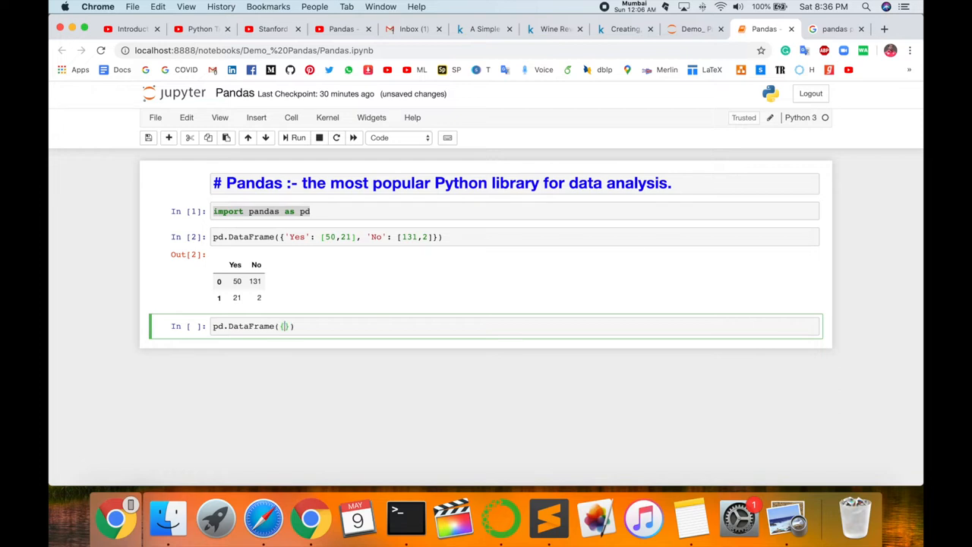
pyautogui.write("''")
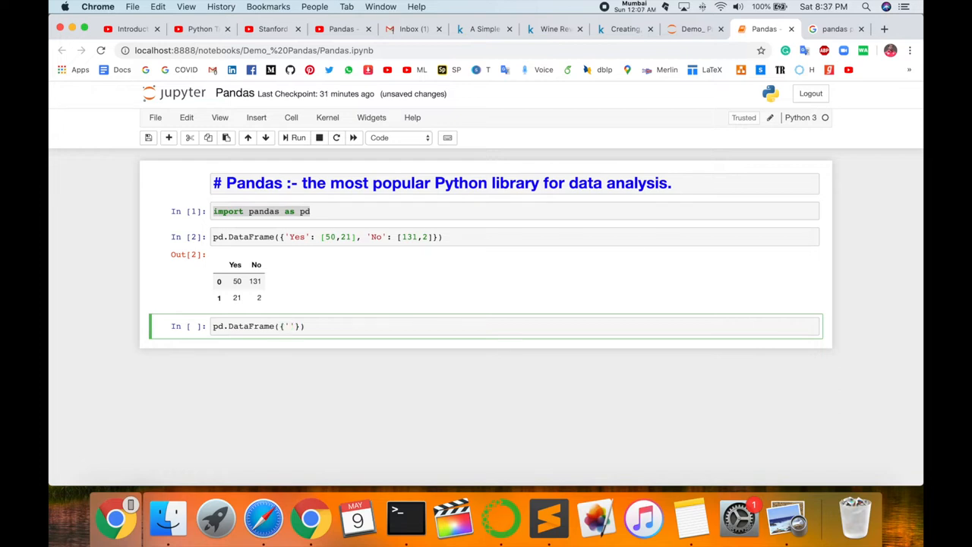
pyautogui.write("Bob':")
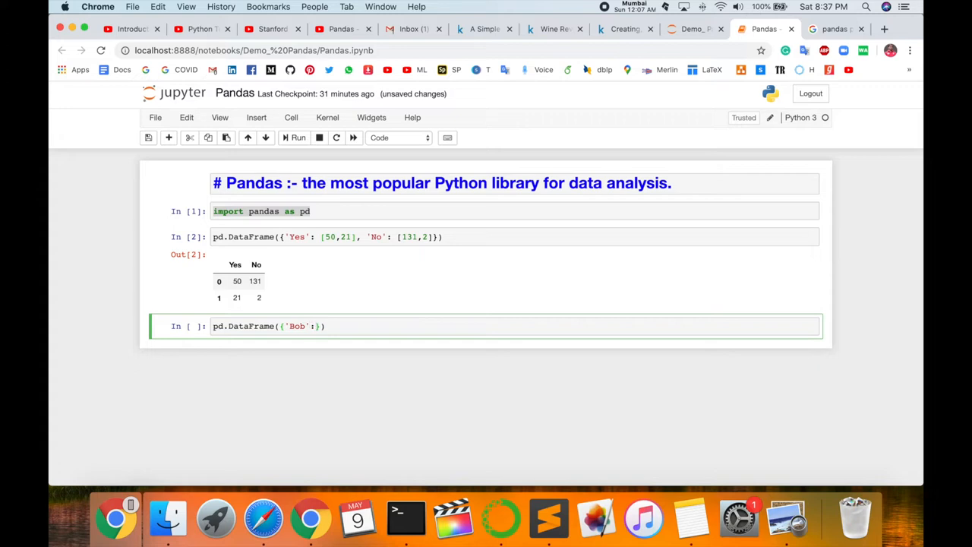
pyautogui.write('[]')
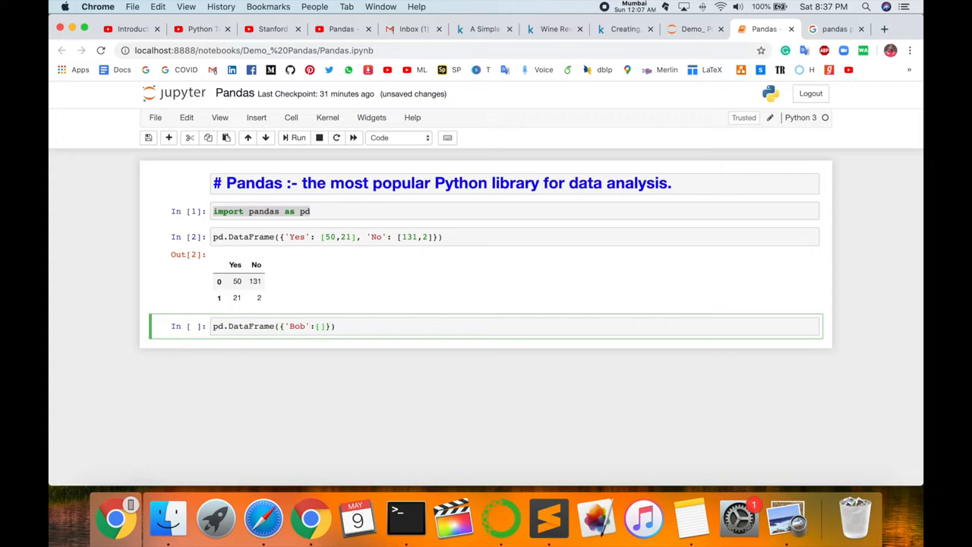
pyautogui.write("''")
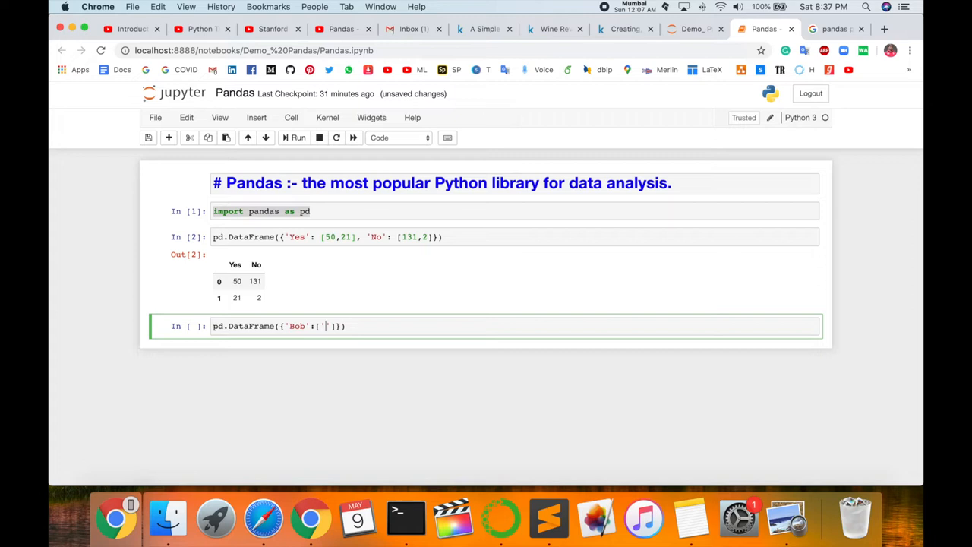
pyautogui.write("I Liked it'")
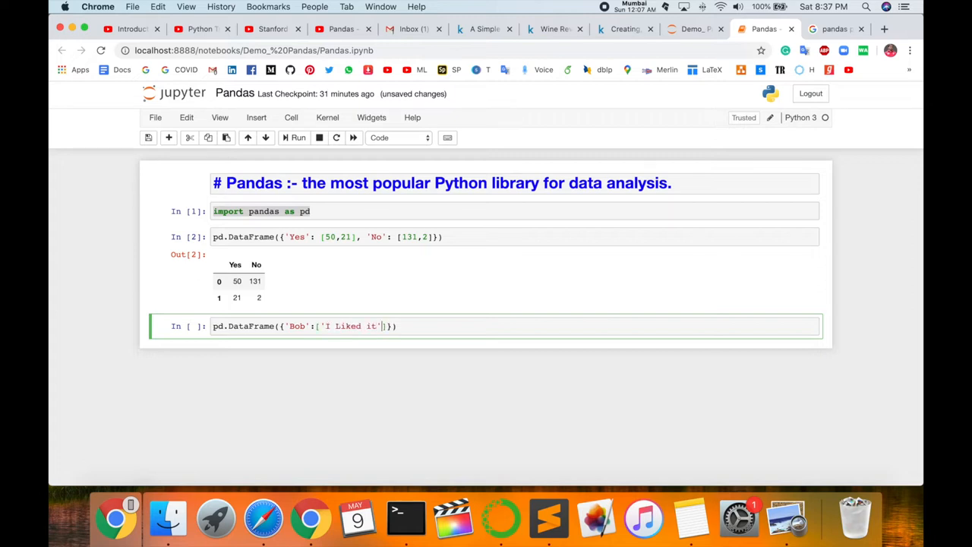
pyautogui.write(',')
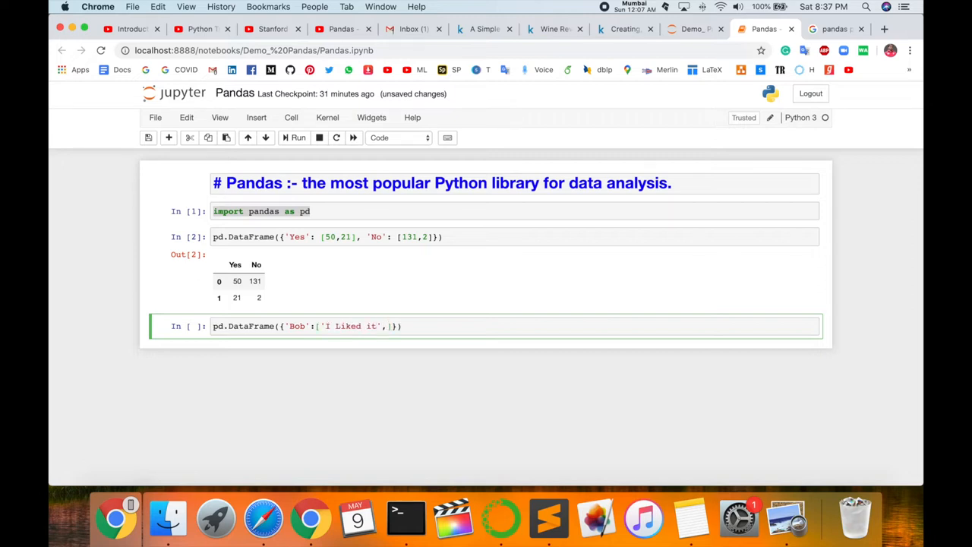
pyautogui.write(", 'It was awful'")
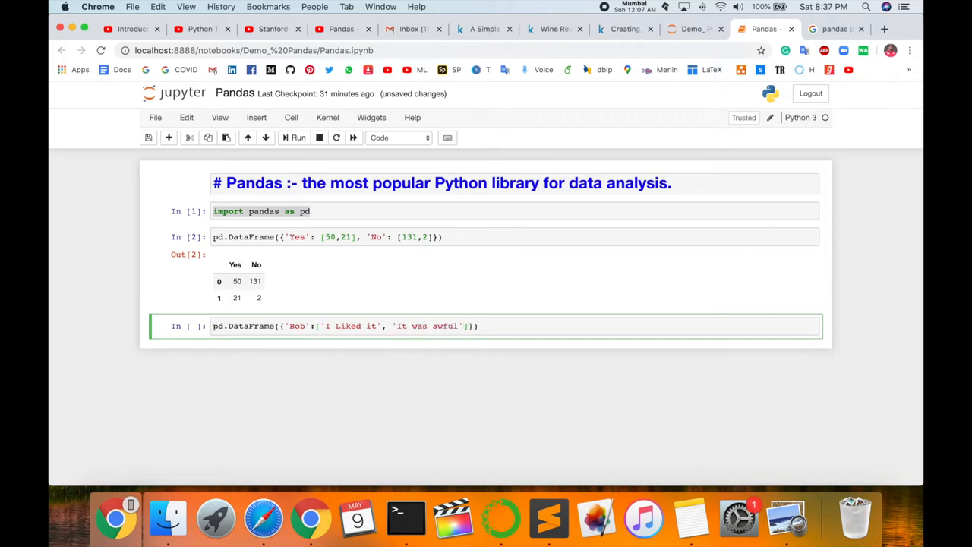
# - Add the second column with 'Pretty Good' and 'Ok and' reviews and run the cell
pyautogui.write(", ''")
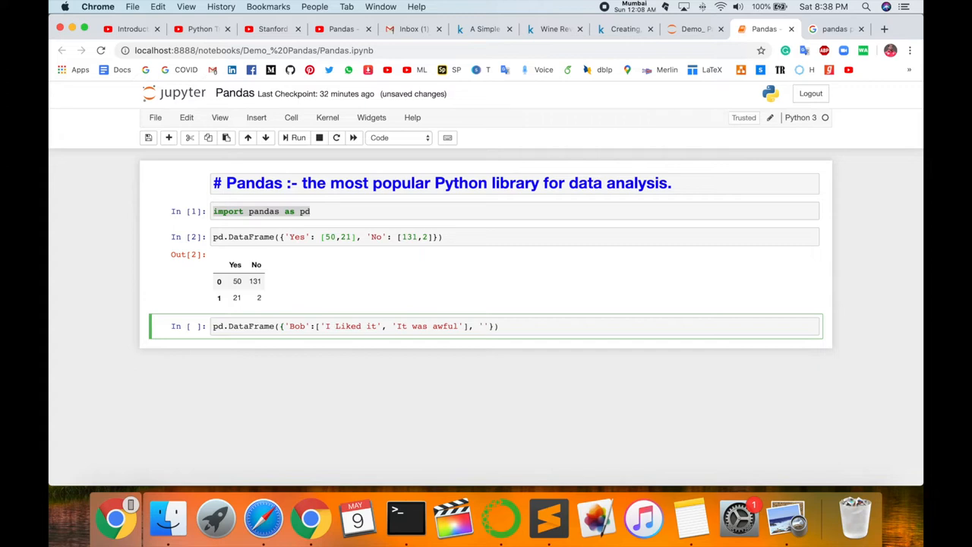
pyautogui.write('Sur')
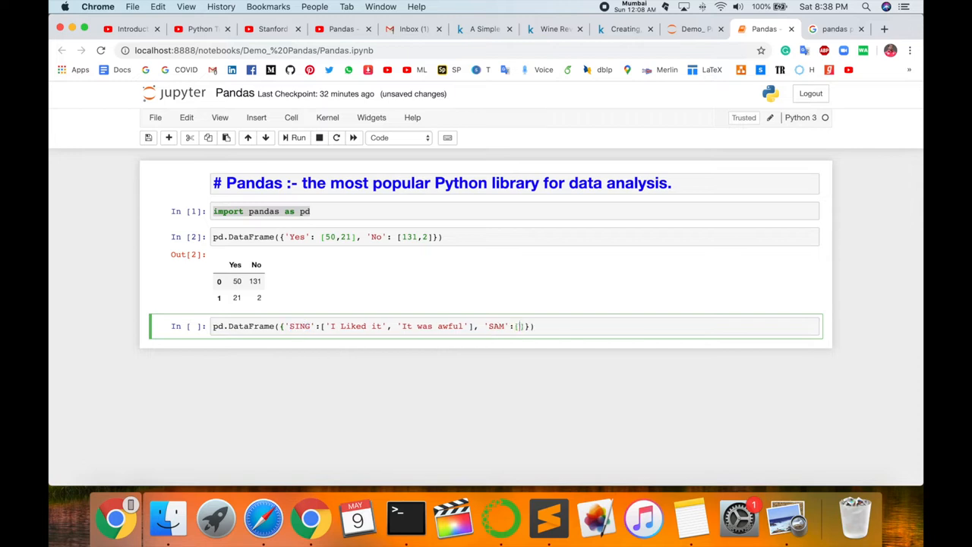
pyautogui.write("'")
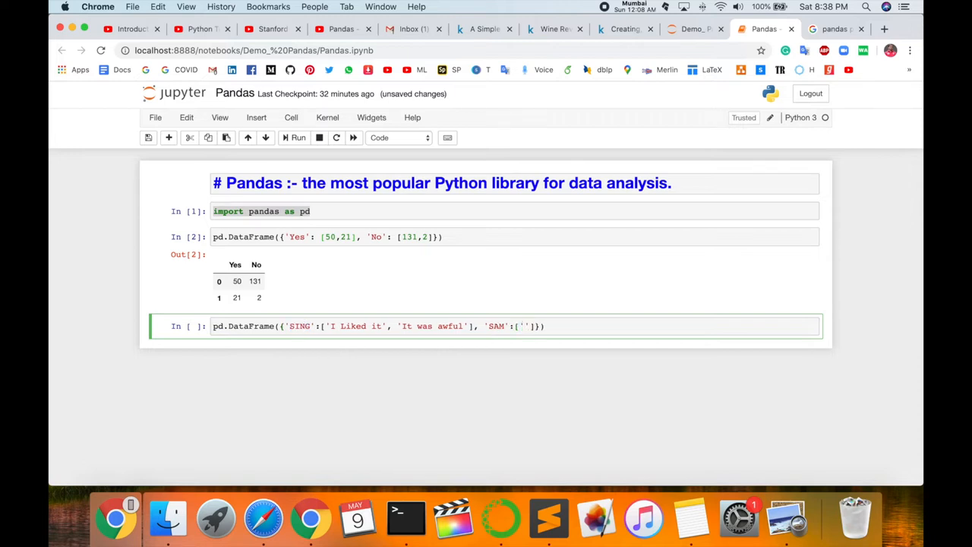
pyautogui.write("Pretty Good'")
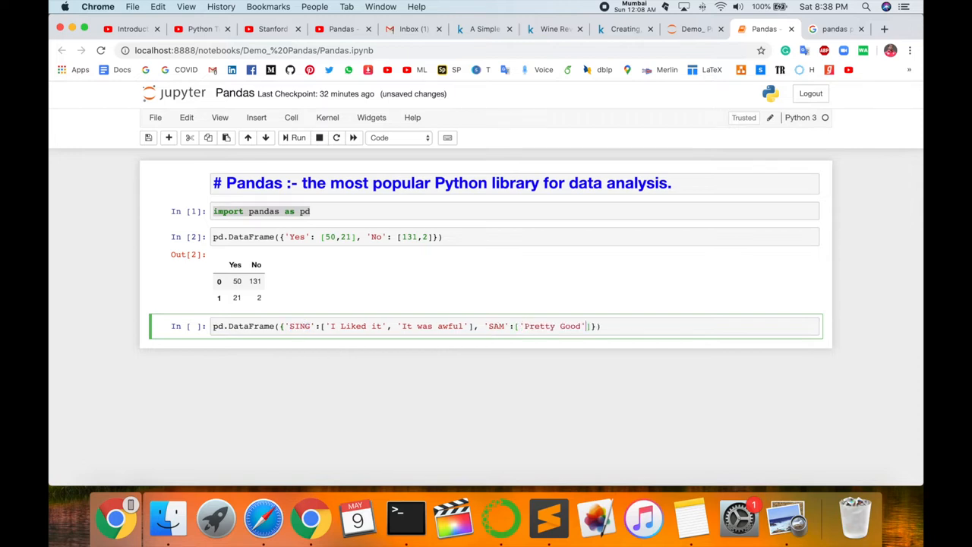
pyautogui.write(", '")
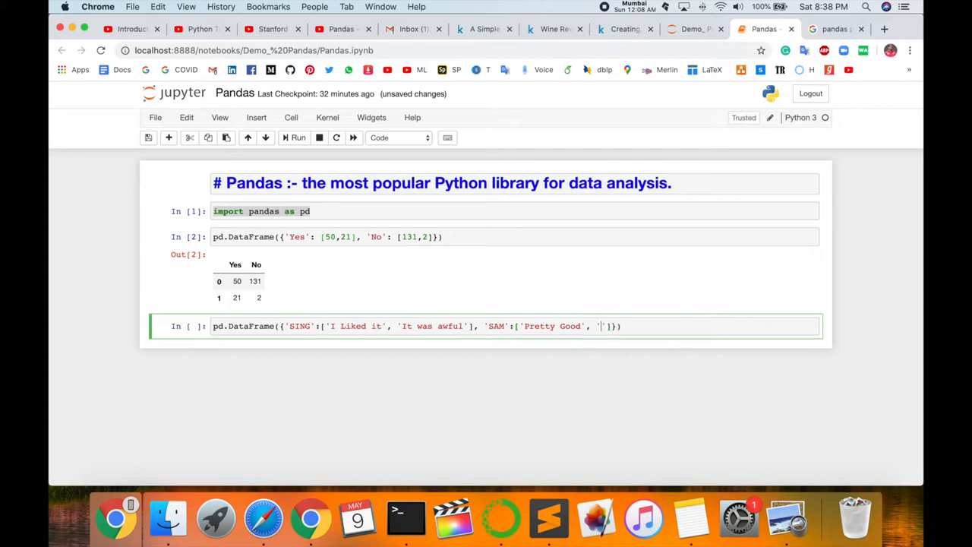
pyautogui.write('Oka')
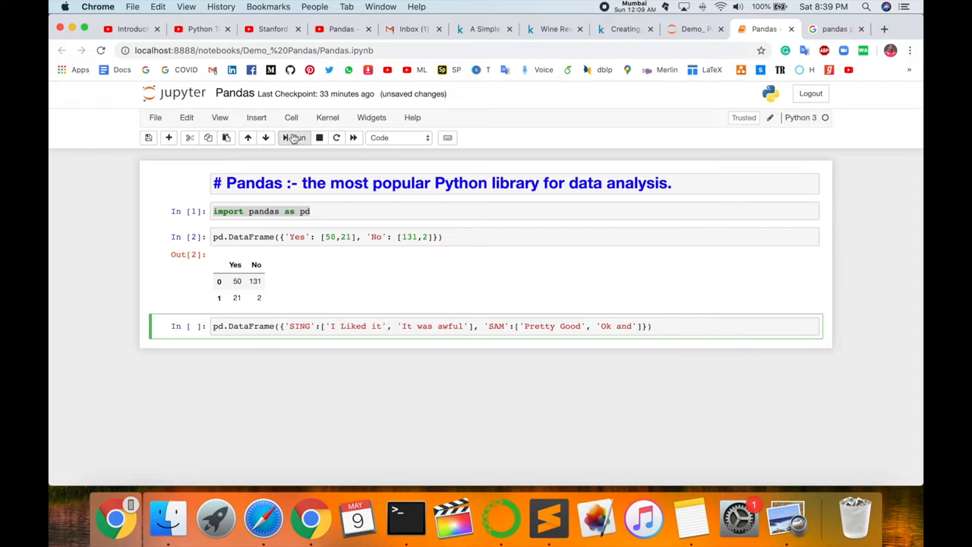
pyautogui.click(295, 137)
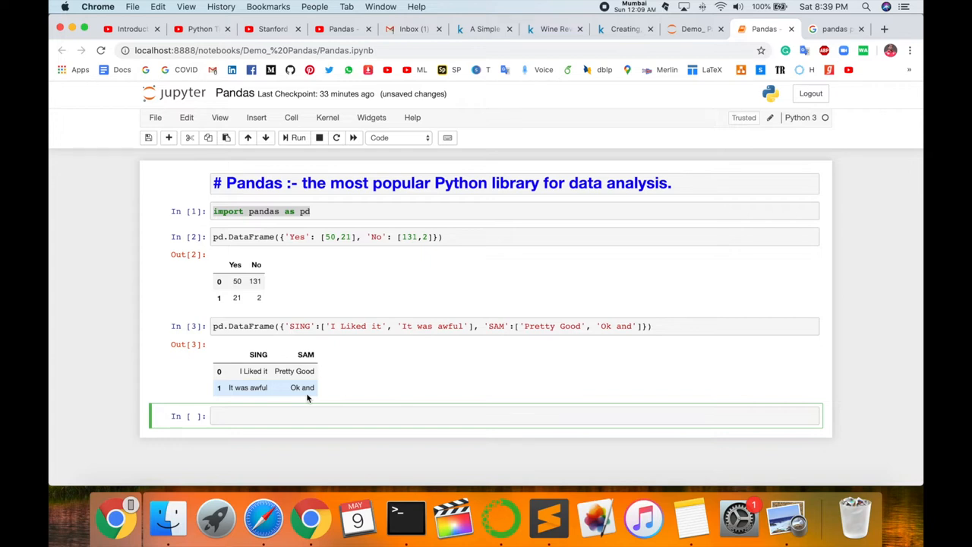
pyautogui.click(303, 416)
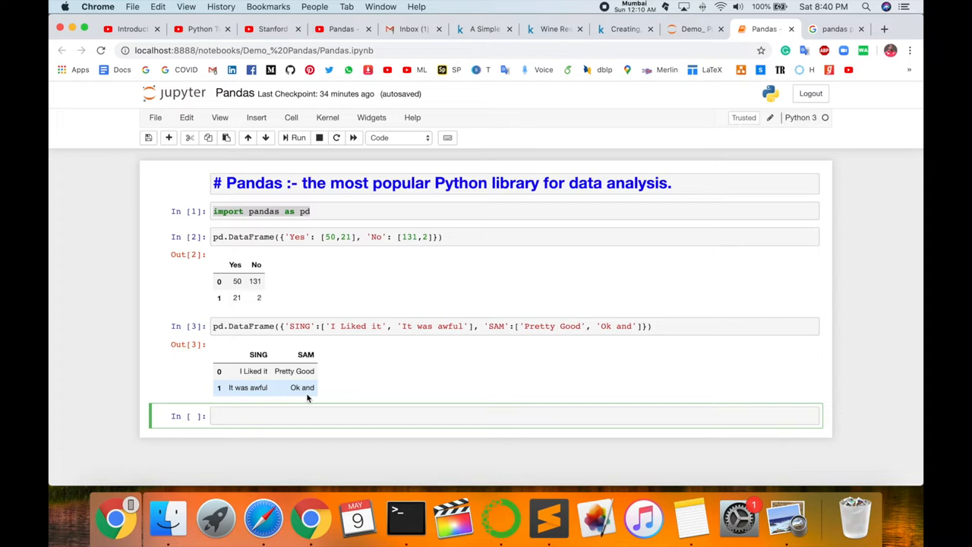
# - Run the SING/SAM reviews DataFrame with index=['Product A','Product B']
pyautogui.click(256, 417)
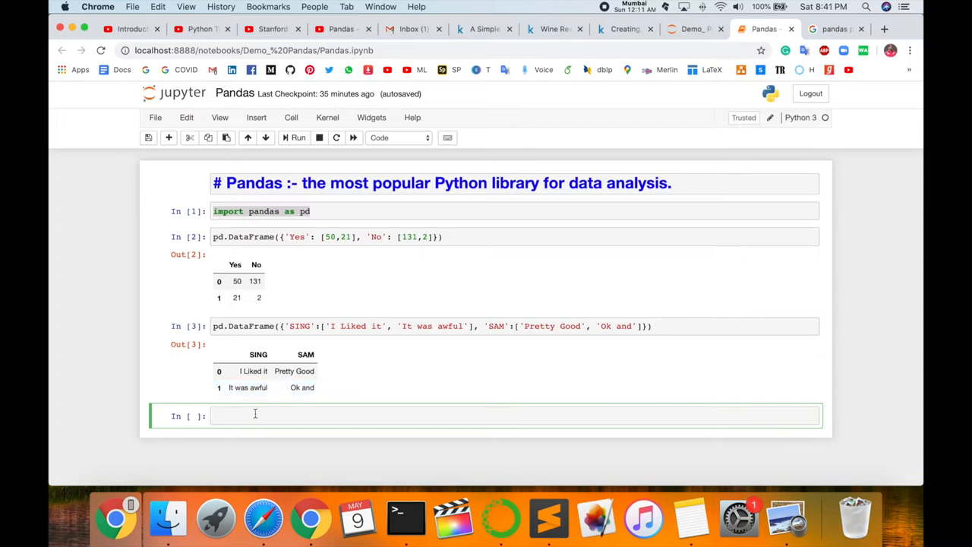
pyautogui.moveTo(287, 418)
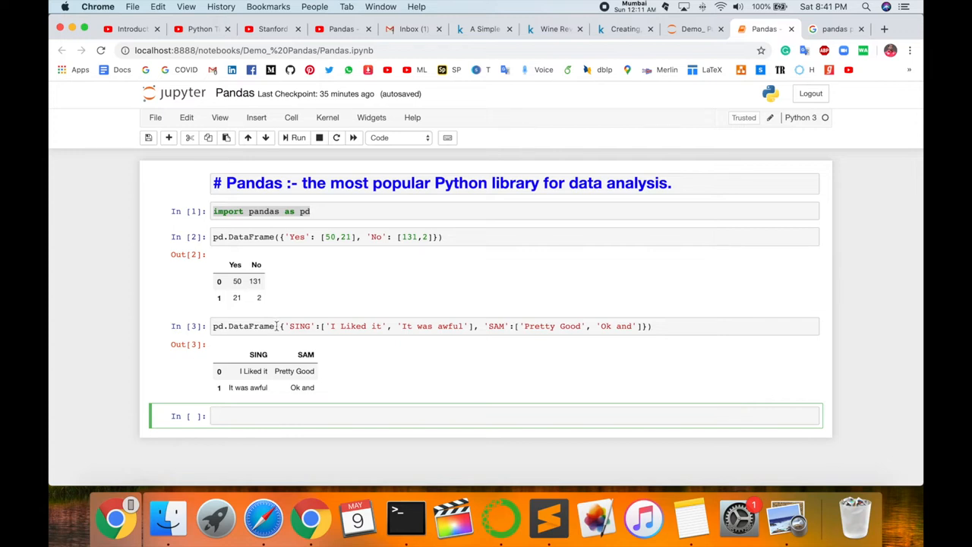
pyautogui.write('pd')
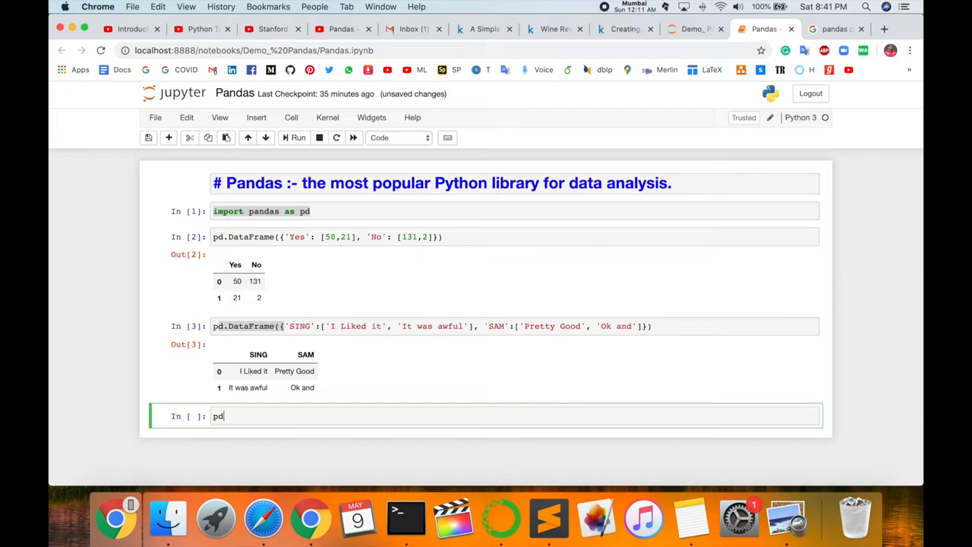
pyautogui.write('.DataFrame({})')
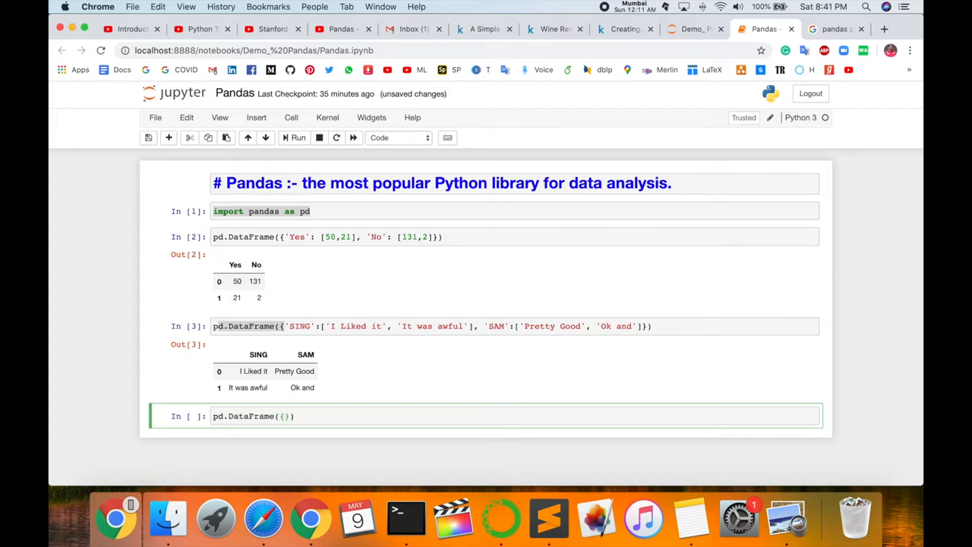
pyautogui.write("'SING'")
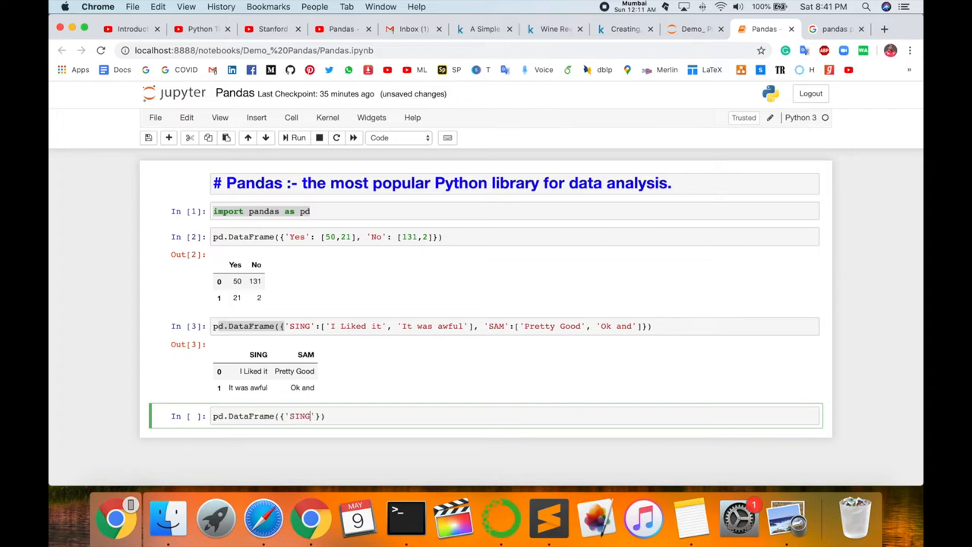
pyautogui.write(":['I Liked it', 'It Was Awful")
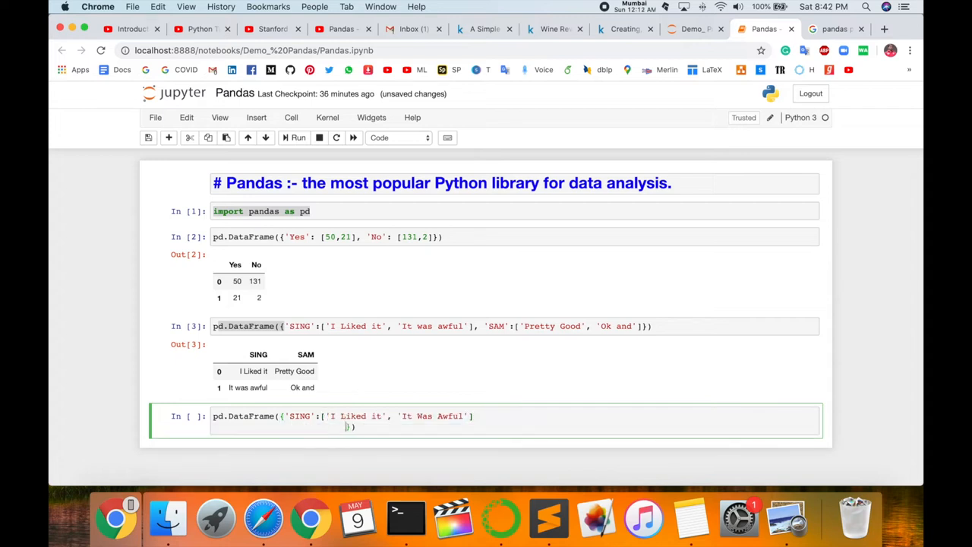
pyautogui.write("'SAM':")
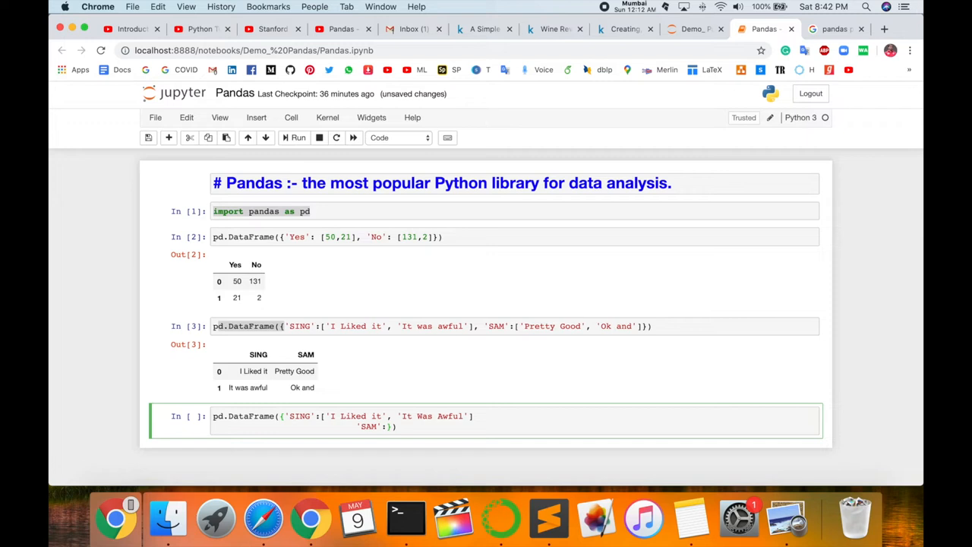
pyautogui.write('[')
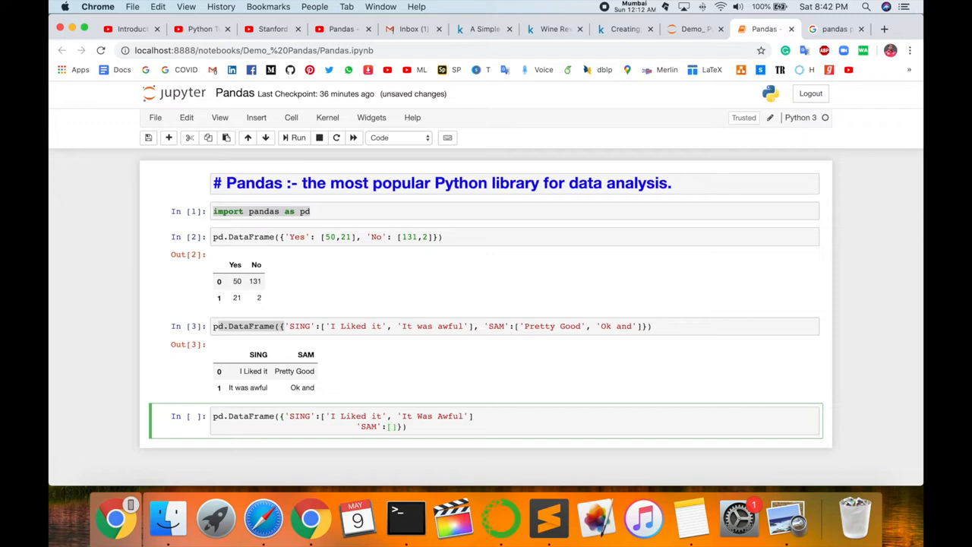
pyautogui.write("'Pretty Good', 'Ok and")
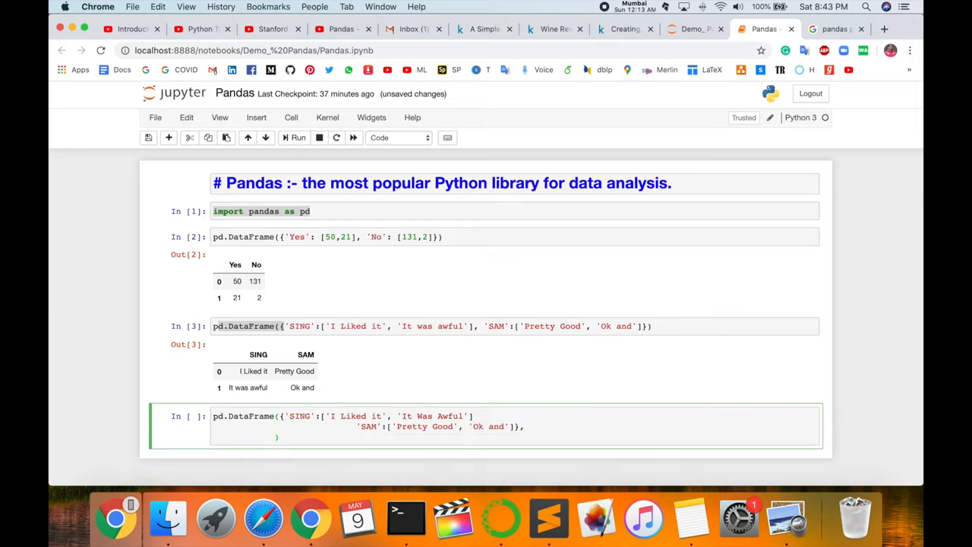
pyautogui.write('i')
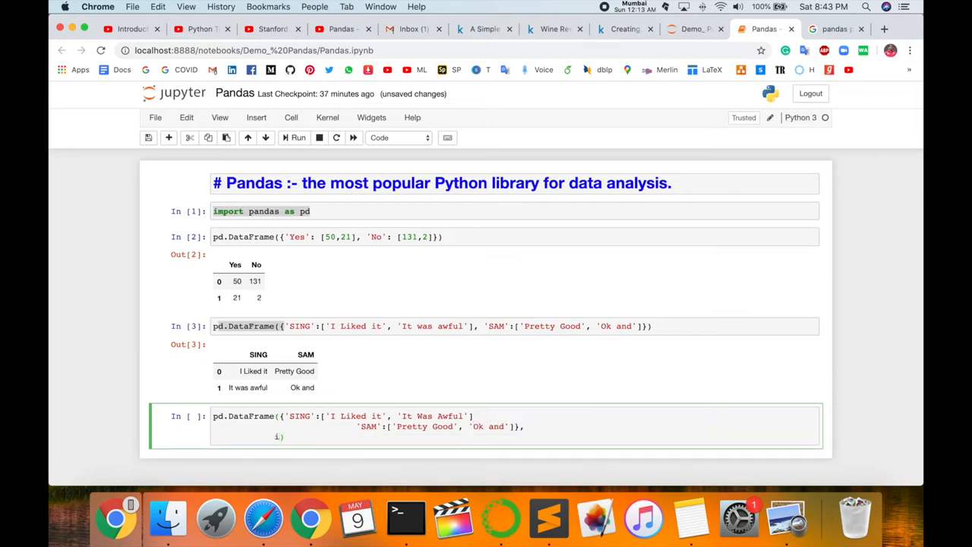
pyautogui.write('index=[]')
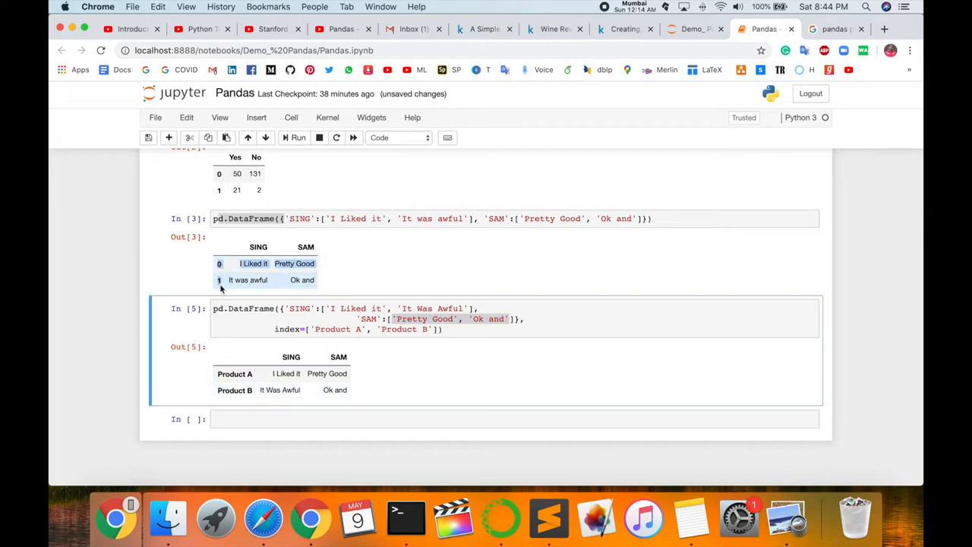
pyautogui.scroll(-3)
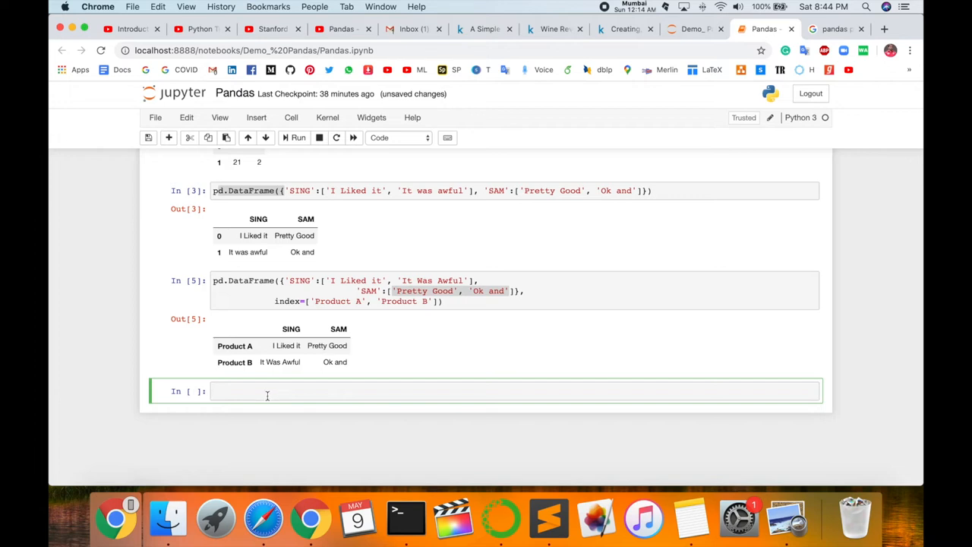
pyautogui.click(266, 390)
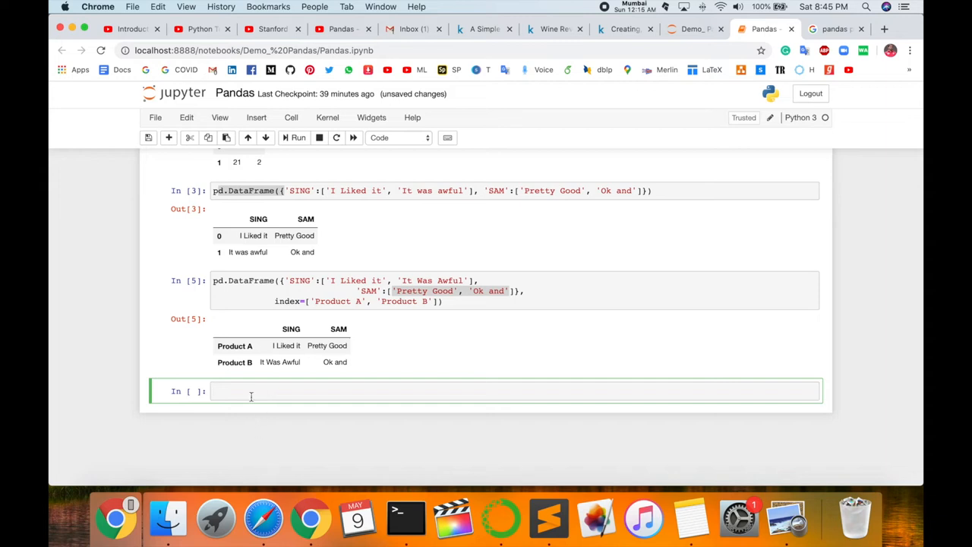
# - Run pd.Series([1,2,3,4,5,6,7]) to list values 1 to 7
pyautogui.write('pd.Serise')
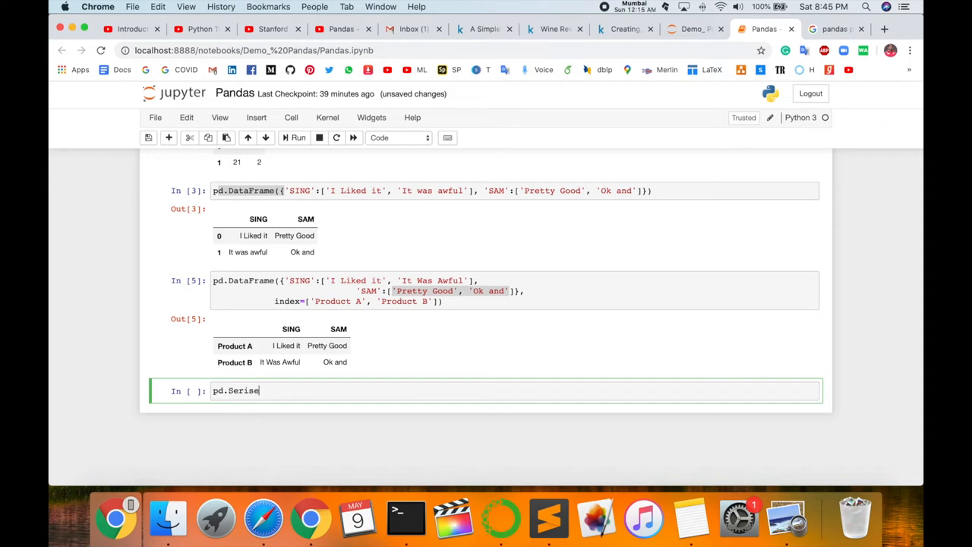
pyautogui.write('([1,2]')
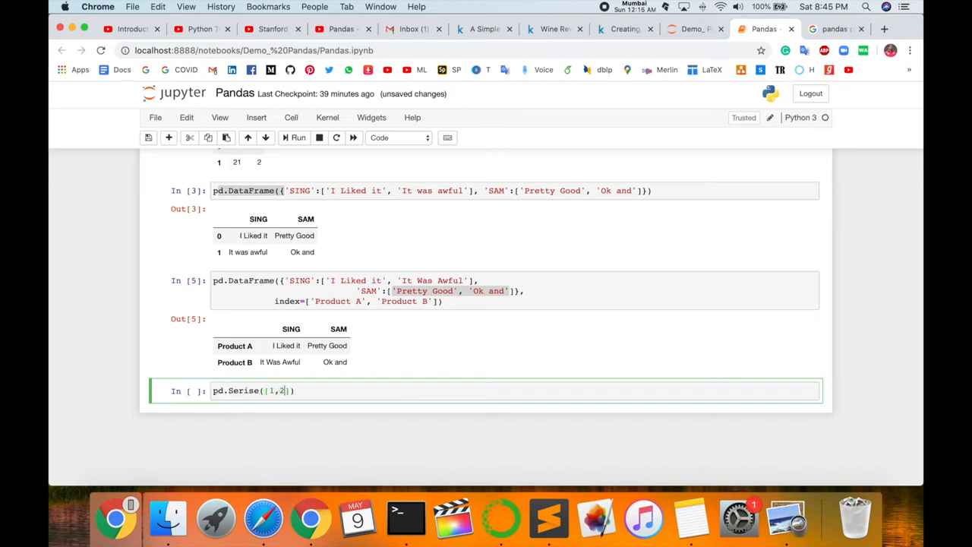
pyautogui.write(',3,4,5,6,7')
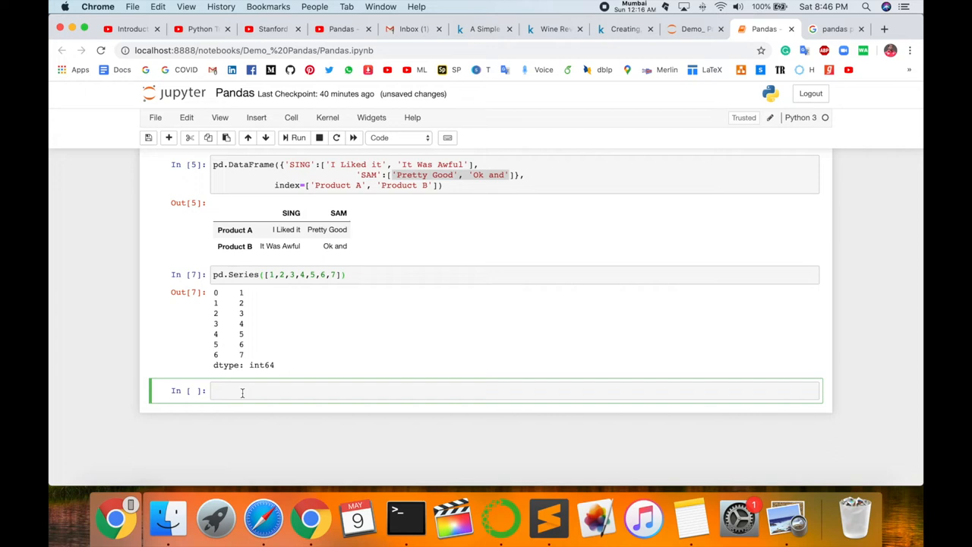
# - Write pd.Series([30,35,40]) indexed by '2020 Seles', '2021 Seles', '2022 Seles'
pyautogui.write('pd.Series')
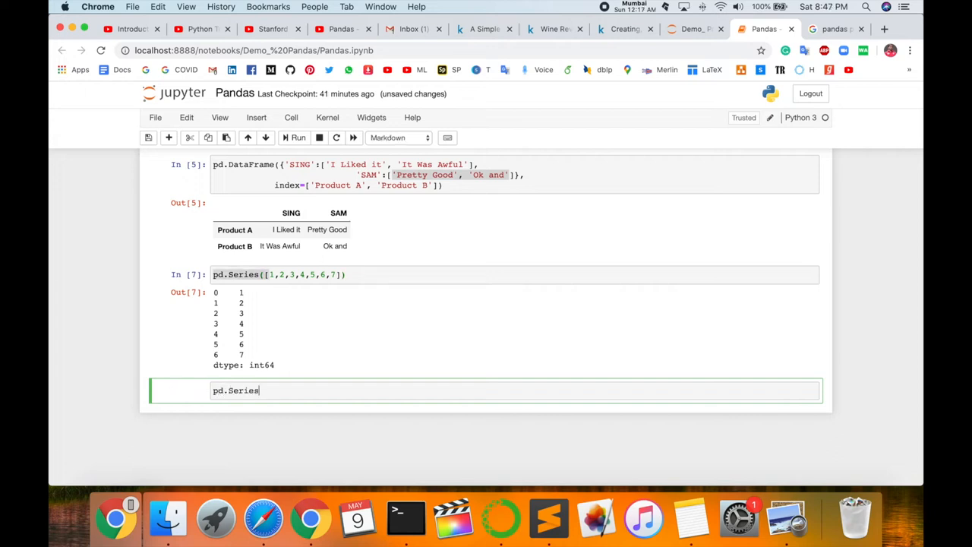
pyautogui.write('([30')
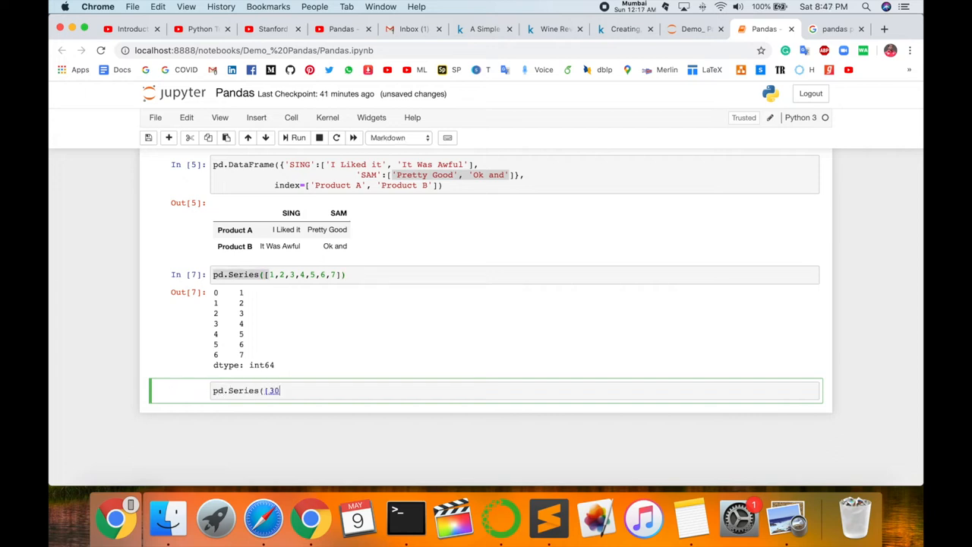
pyautogui.write(',35')
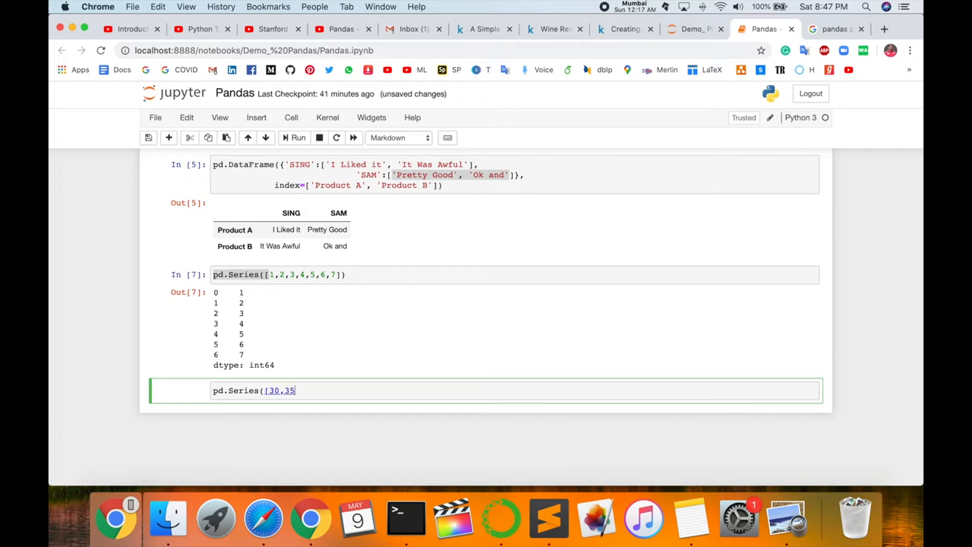
pyautogui.write(',40')
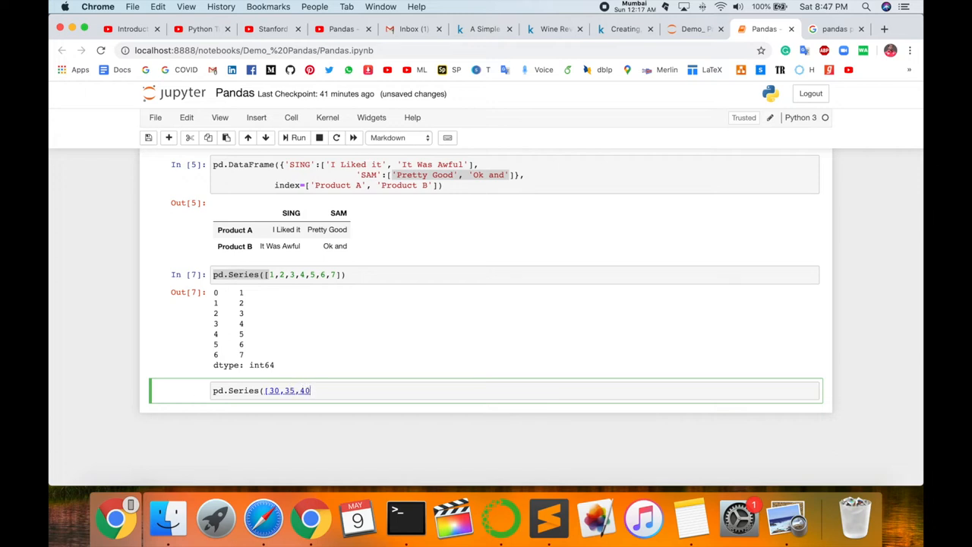
pyautogui.write(']')
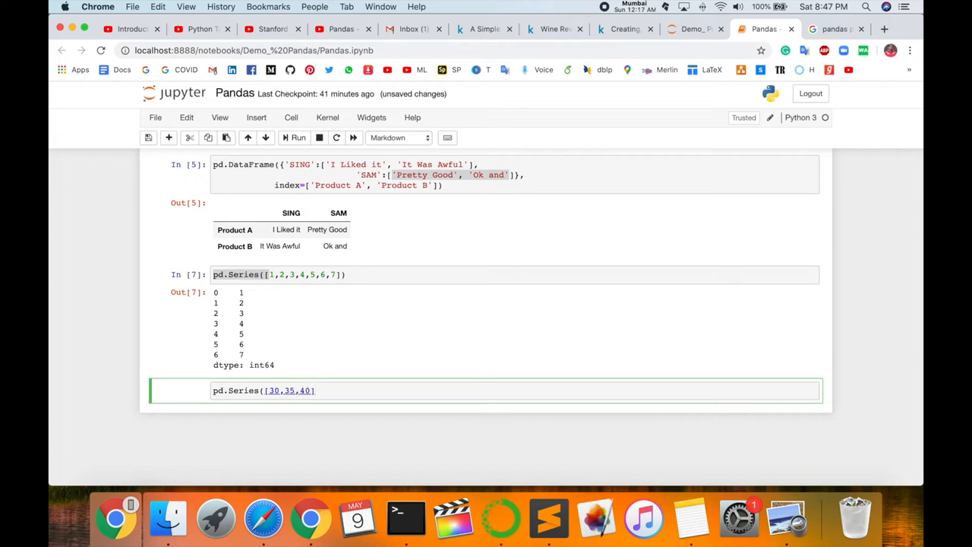
pyautogui.write(', index')
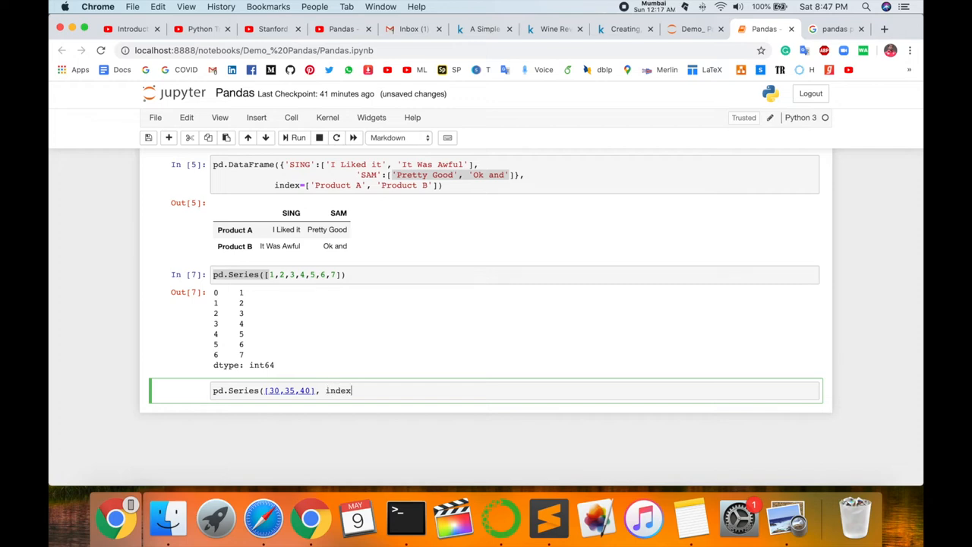
pyautogui.write('=[')
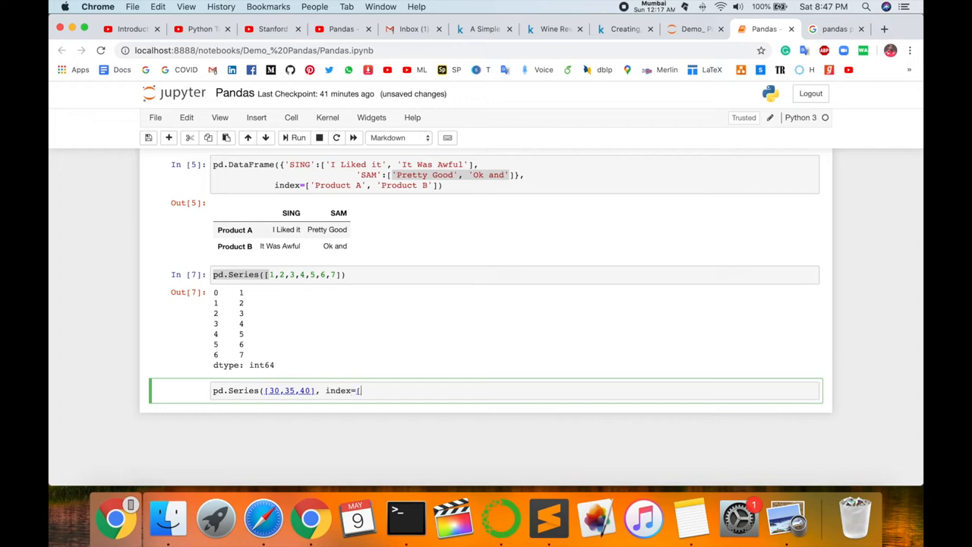
pyautogui.write("'")
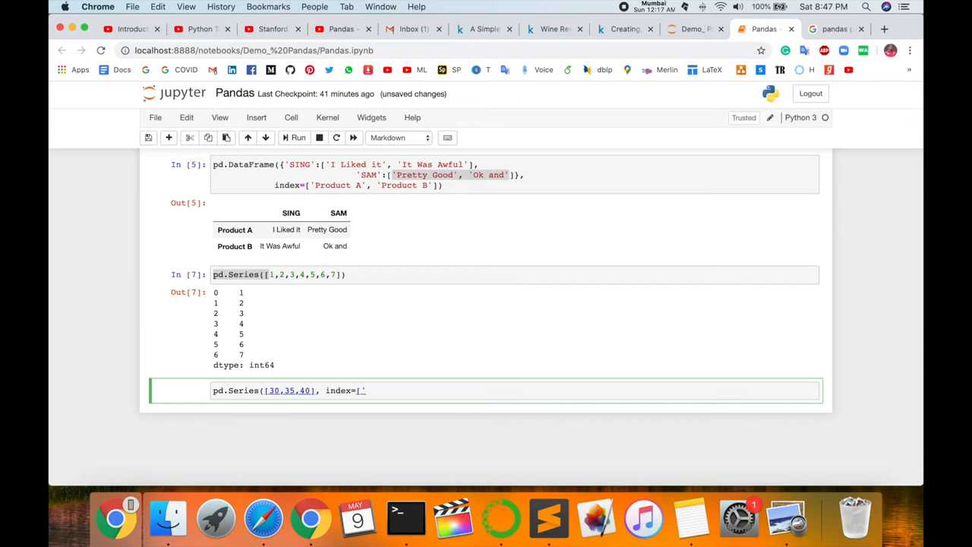
pyautogui.write('2020 Seles')
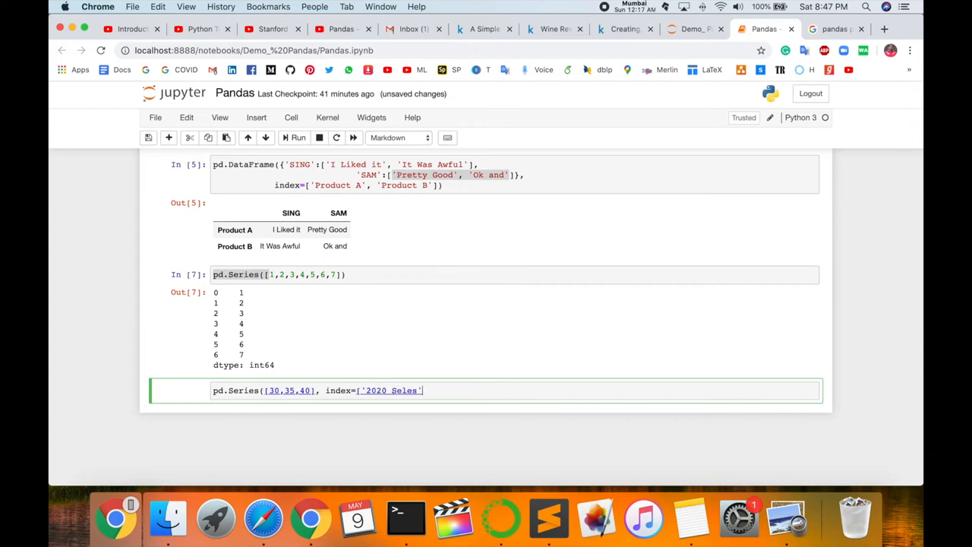
pyautogui.write(", '2020")
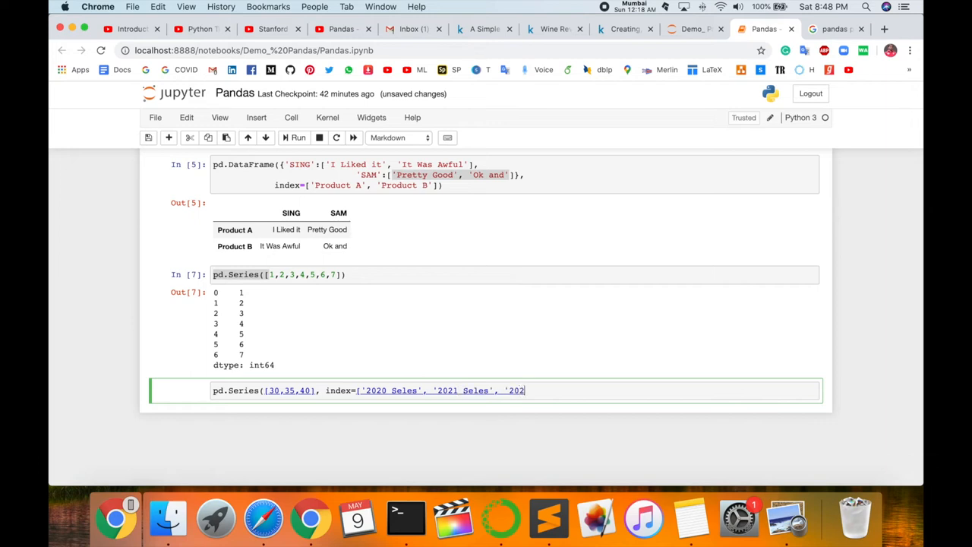
pyautogui.write("2 Seles'])")
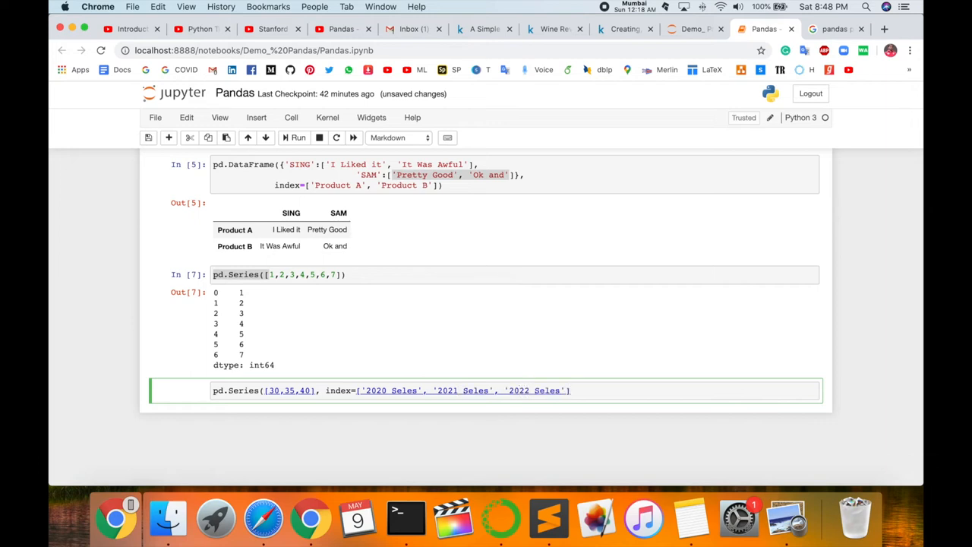
# - Add name='Product A', run the Series and highlight the 40 in its output
pyautogui.write(',')
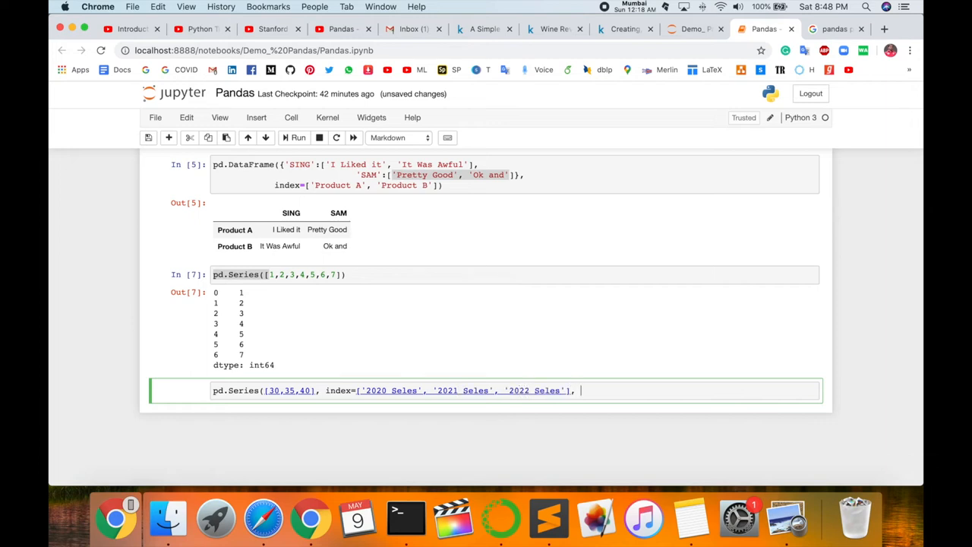
pyautogui.write('name')
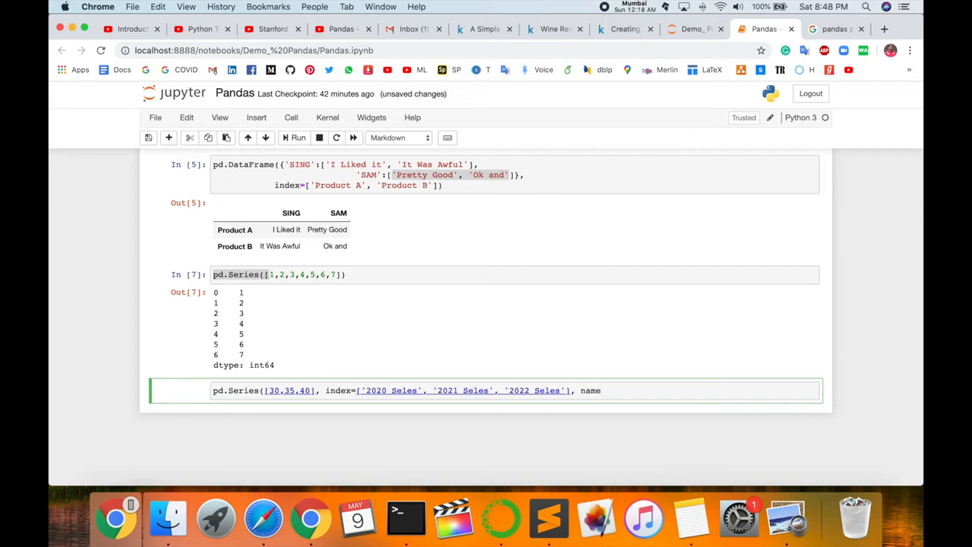
pyautogui.write('=')
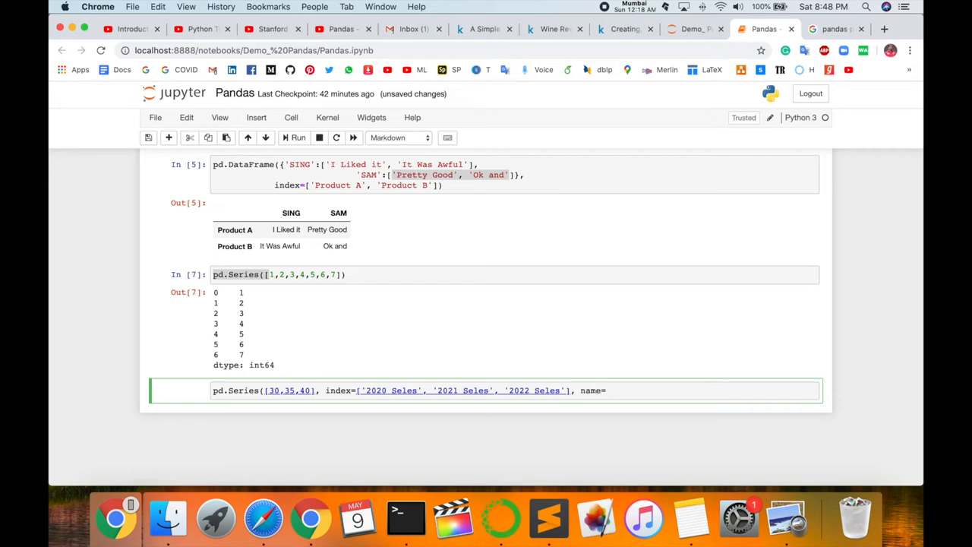
pyautogui.write("Product A')")
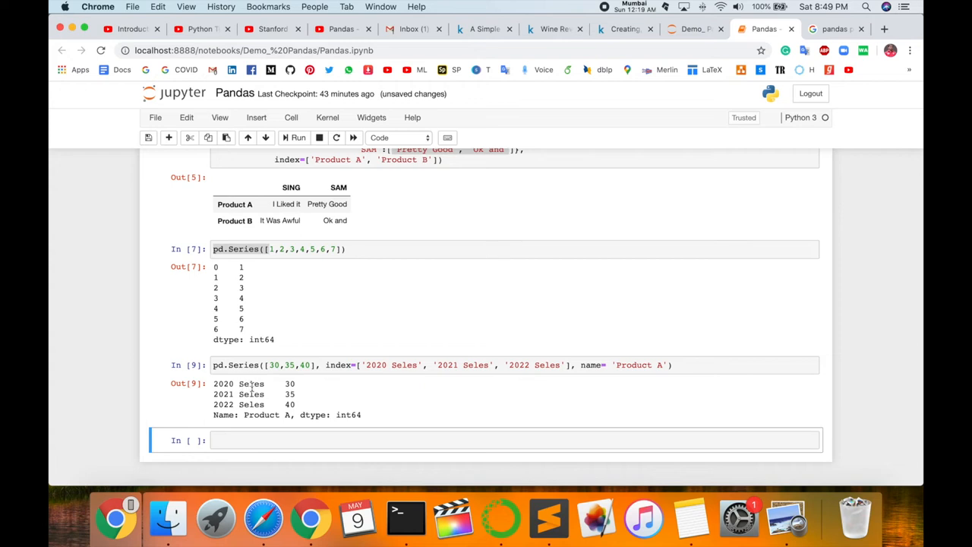
pyautogui.doubleClick(289, 383)
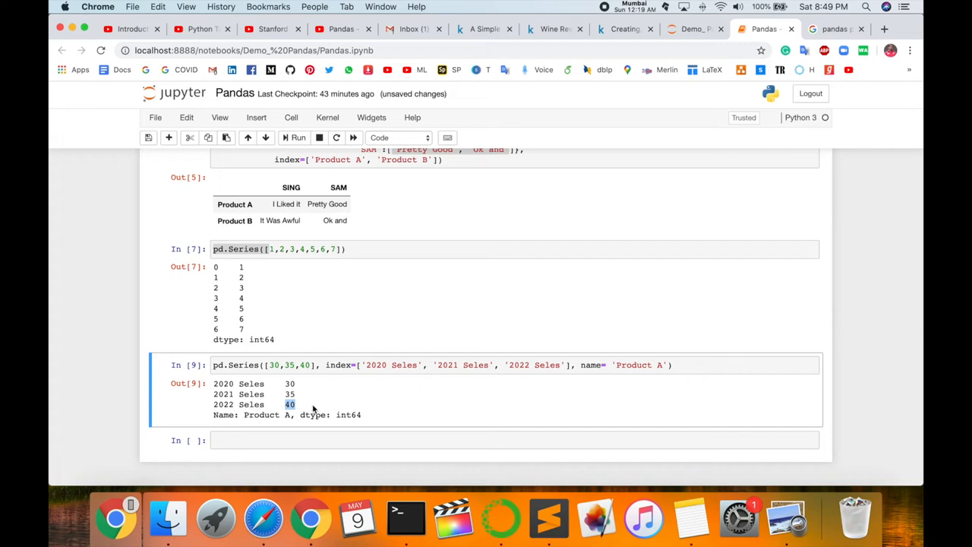
pyautogui.moveTo(290, 385)
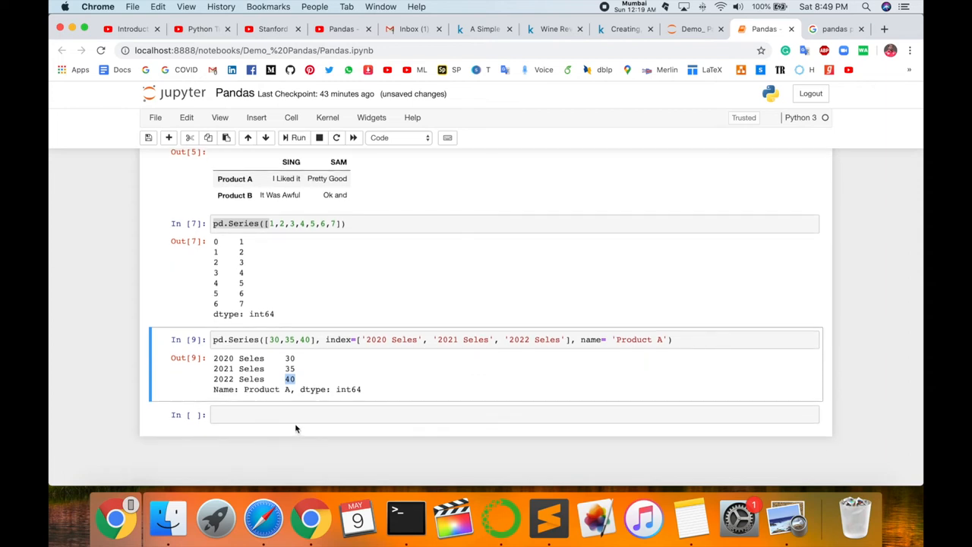
pyautogui.click(292, 415)
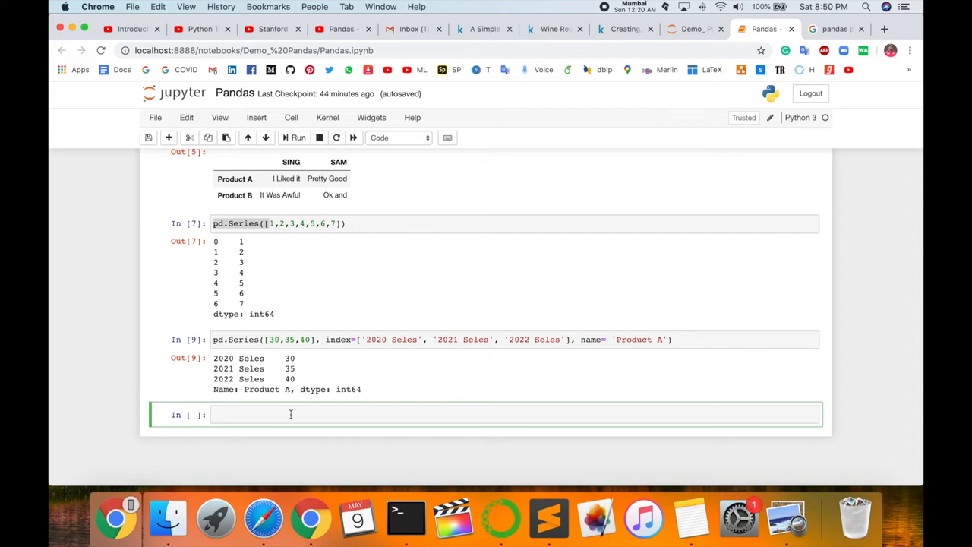
pyautogui.moveTo(280, 434)
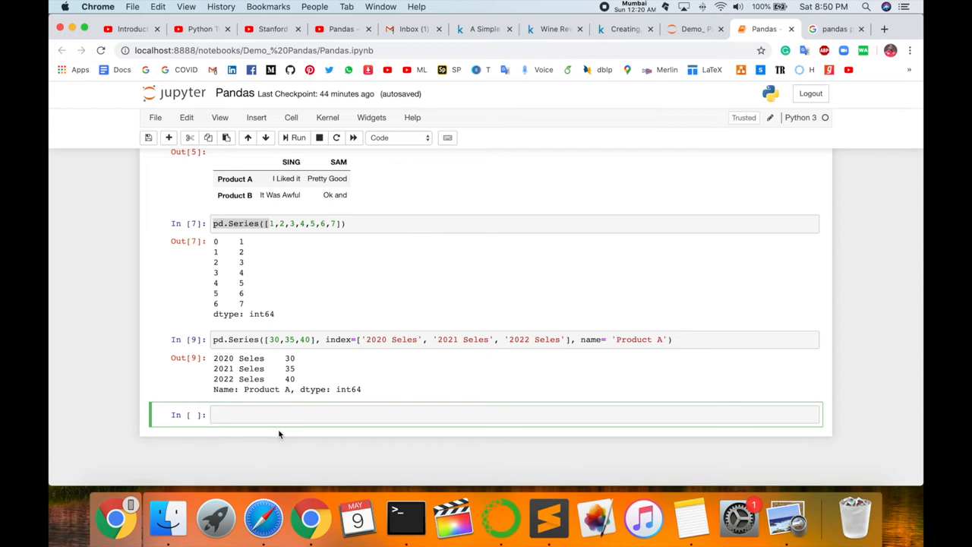
# - Run SING = pd.read_csv("rocks.csv") to load the wine data
pyautogui.write('SING')
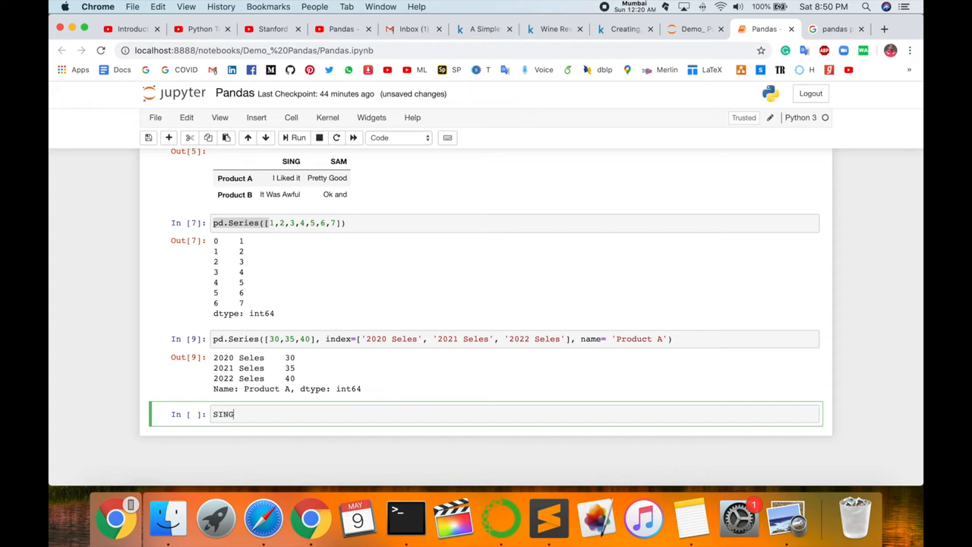
pyautogui.write('= pd.read_')
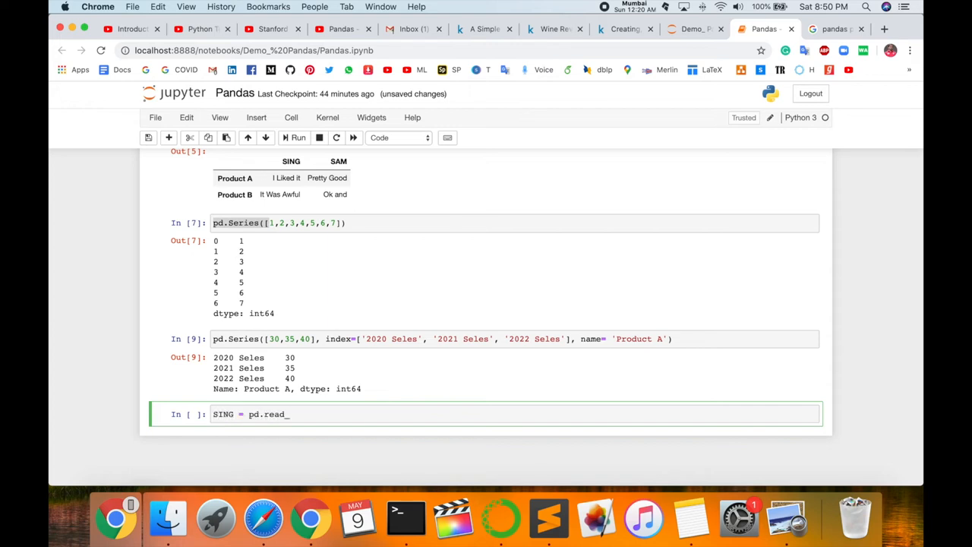
pyautogui.write('csv()')
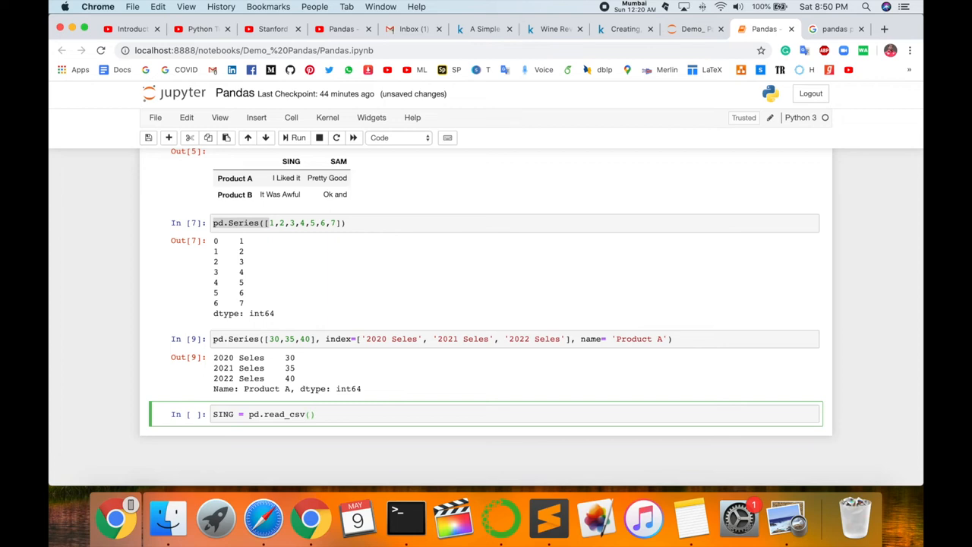
pyautogui.write('""')
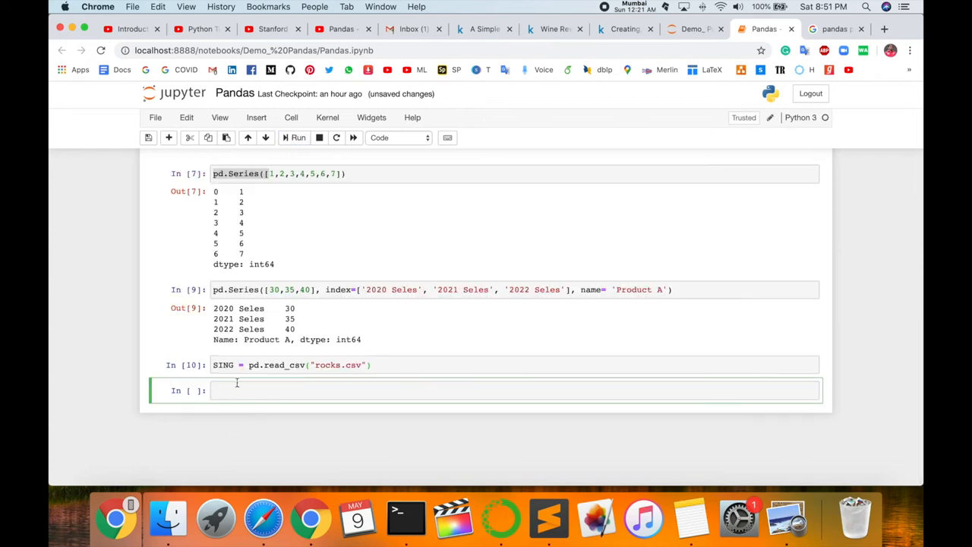
pyautogui.click(367, 364)
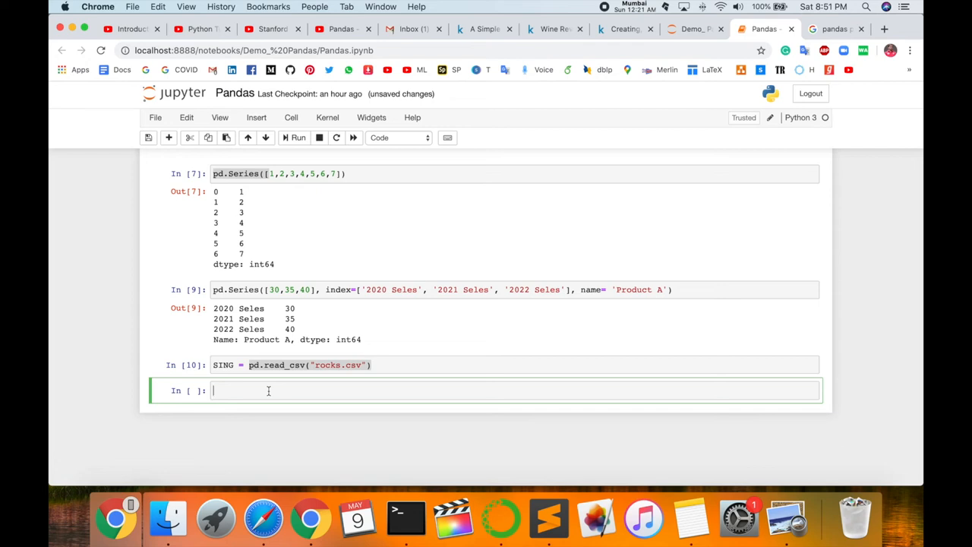
# - Run SING.shape to report (150930, 11) and move to the empty cell below
pyautogui.write('SING.shape')
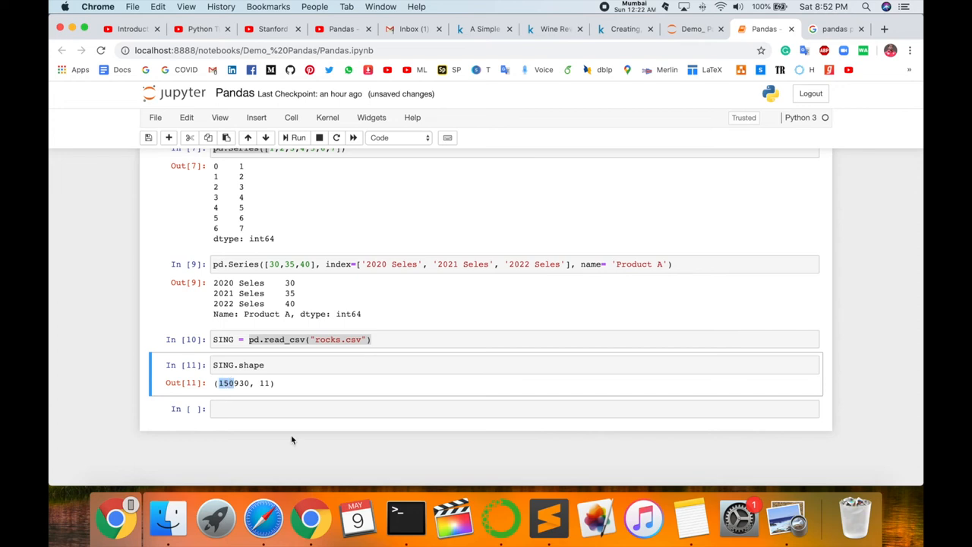
pyautogui.scroll(-3)
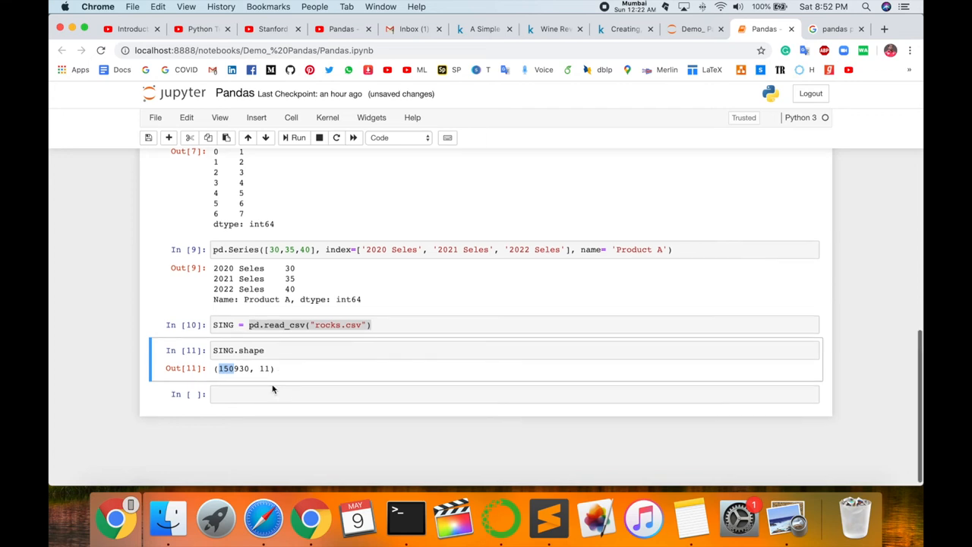
pyautogui.click(261, 393)
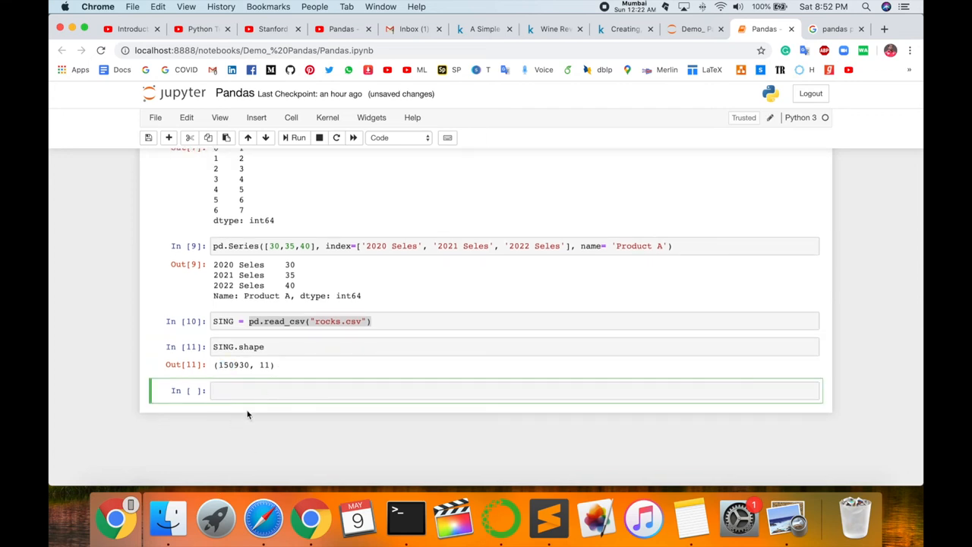
pyautogui.click(341, 389)
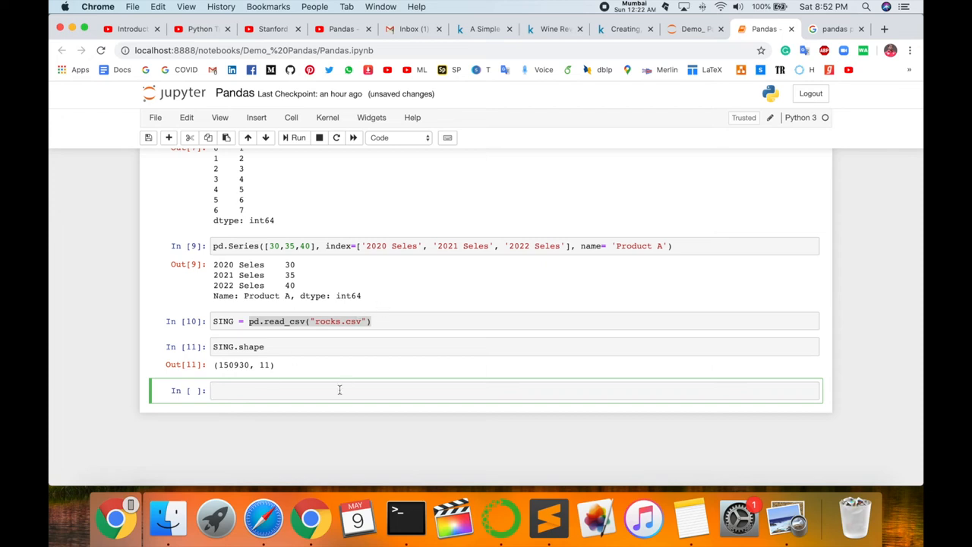
# - Run SING.head() to show the first five wine rows
pyautogui.write('SING.he')
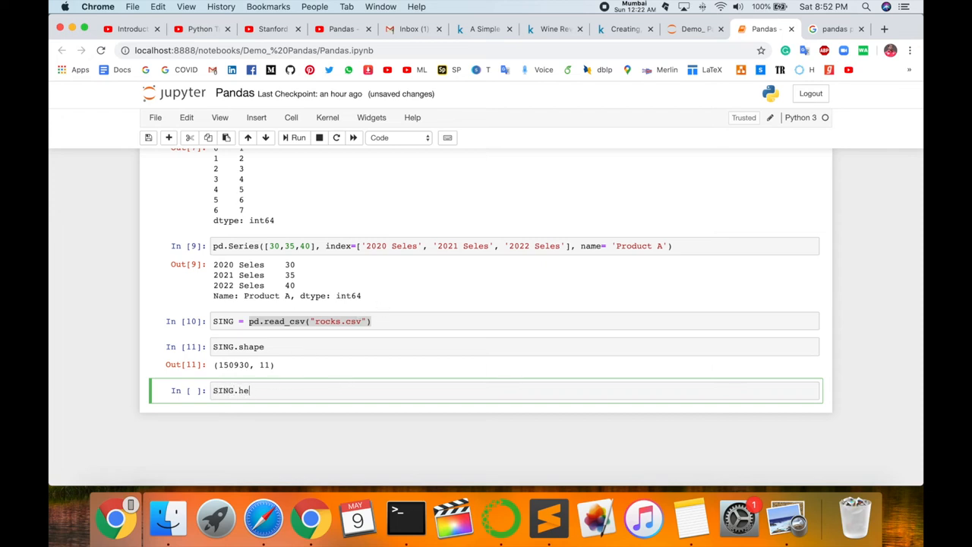
pyautogui.write('ad()')
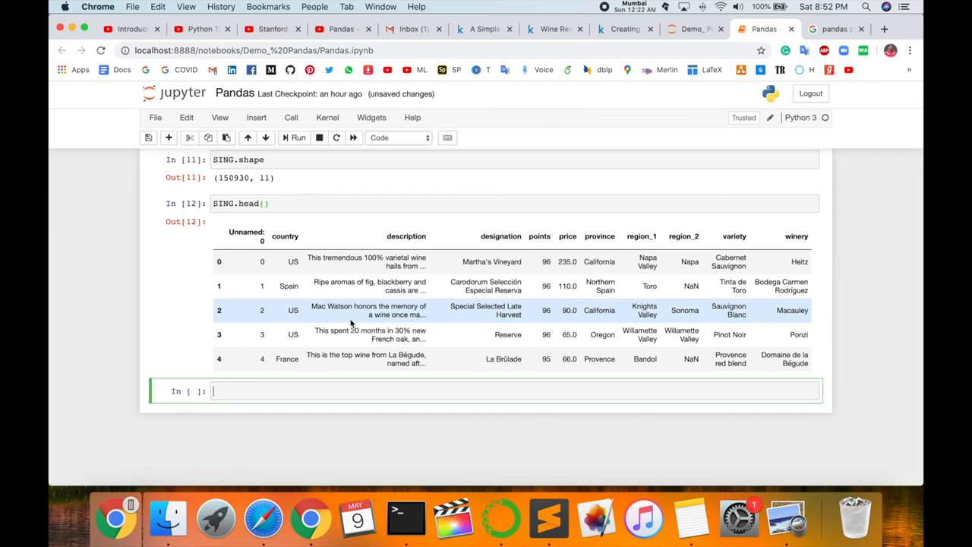
pyautogui.moveTo(577, 348)
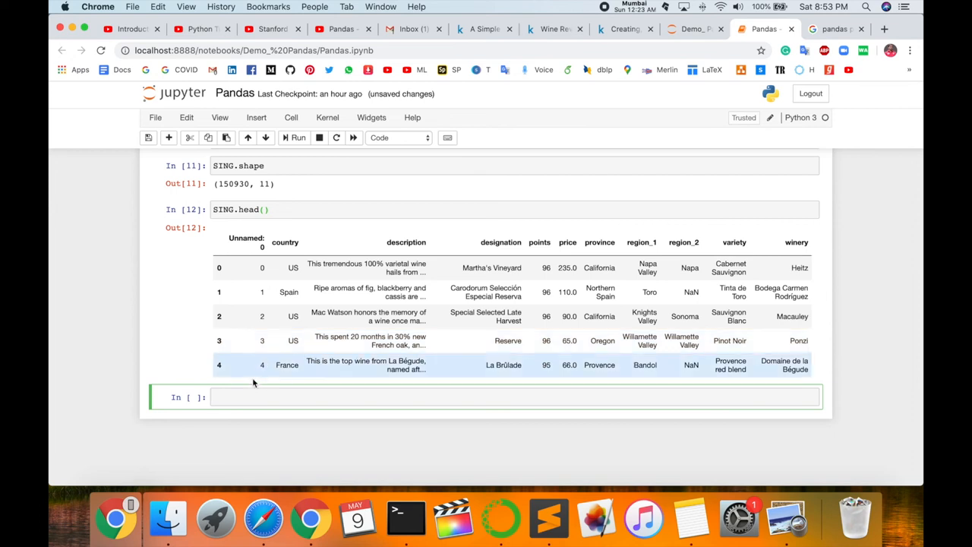
pyautogui.moveTo(295, 295)
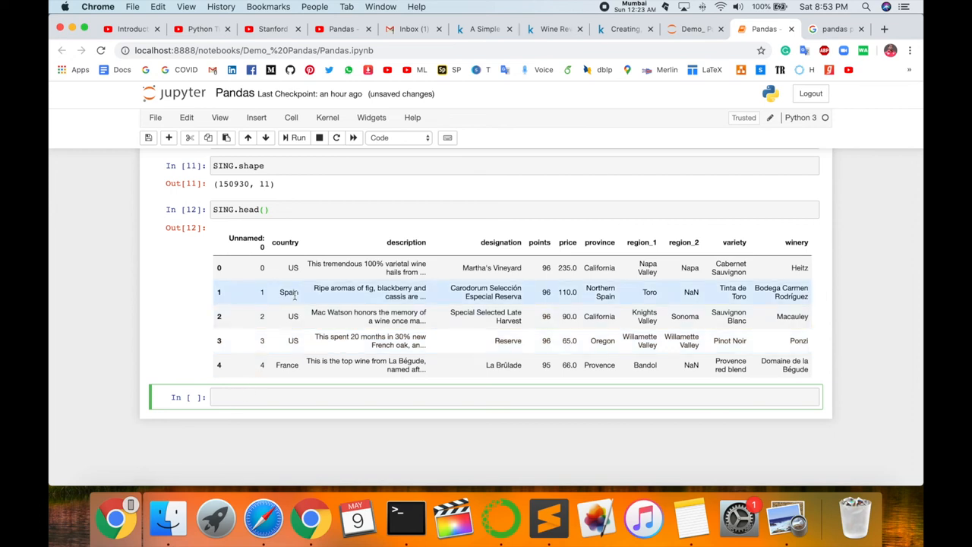
# - Reload rocks.csv with index_col=0 and show SING.head() without the Unnamed: 0 column
pyautogui.write('s')
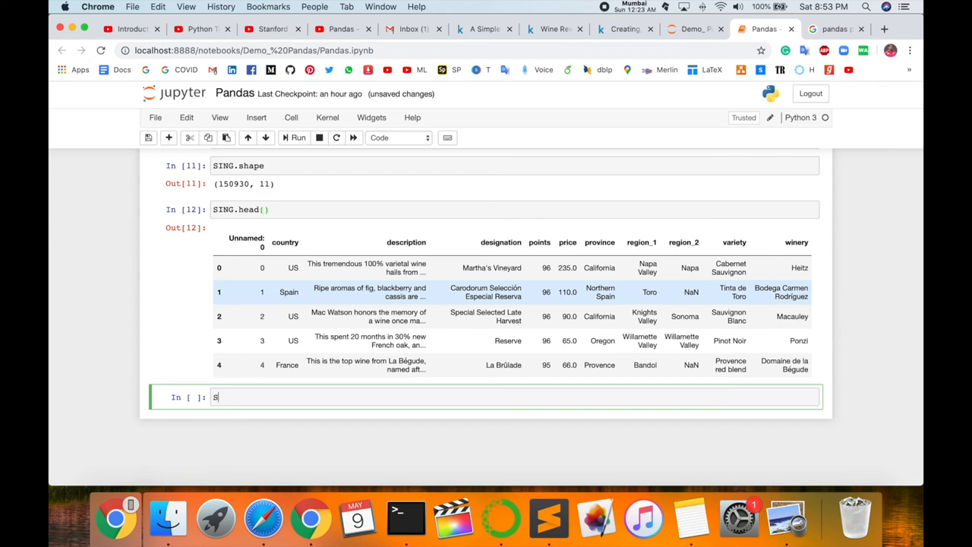
pyautogui.write('ING = pd.read_csv("rocks.csv")')
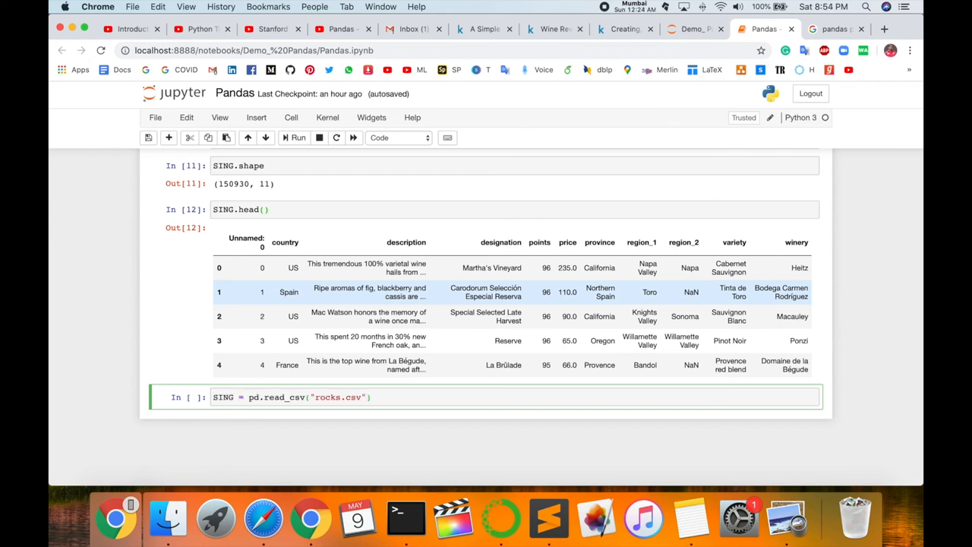
pyautogui.write(',')
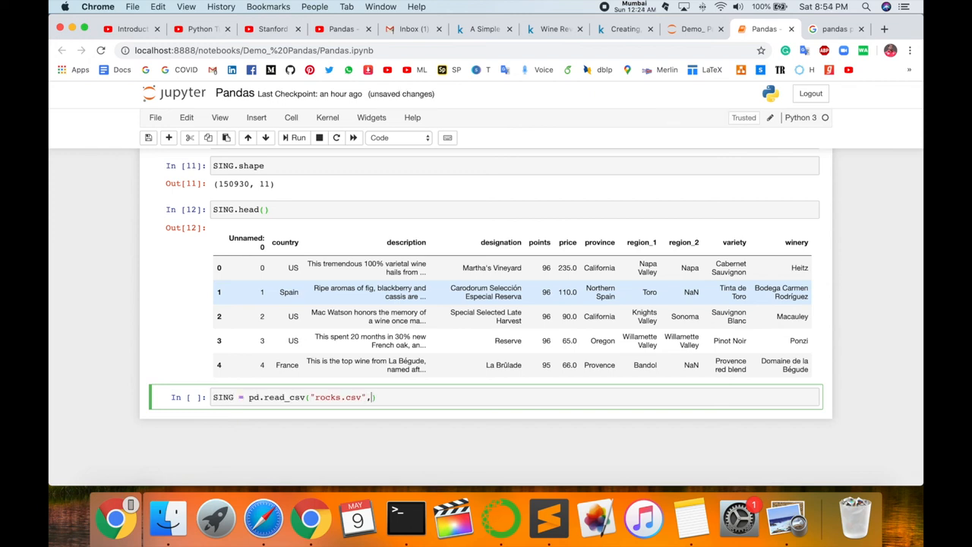
pyautogui.write('index_')
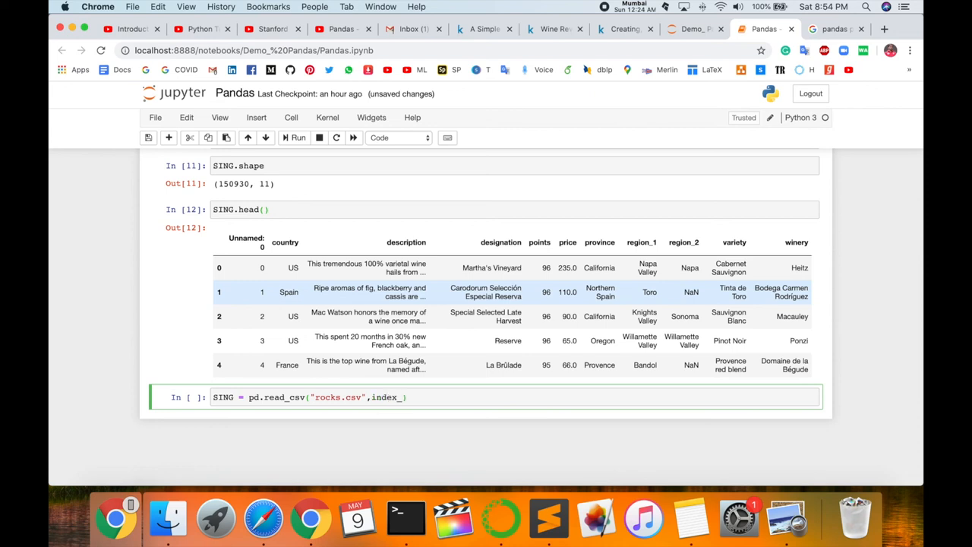
pyautogui.write('col=')
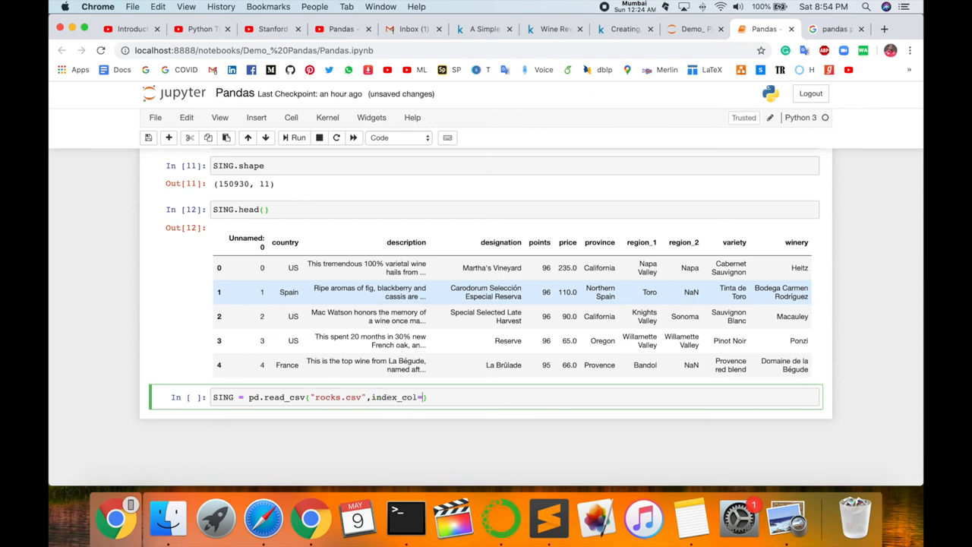
pyautogui.write('0')
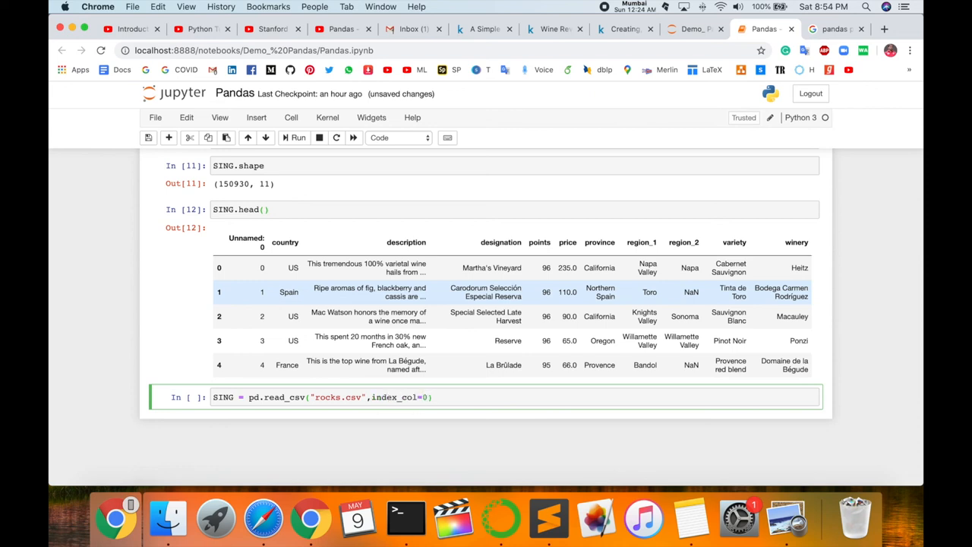
pyautogui.write('SING')
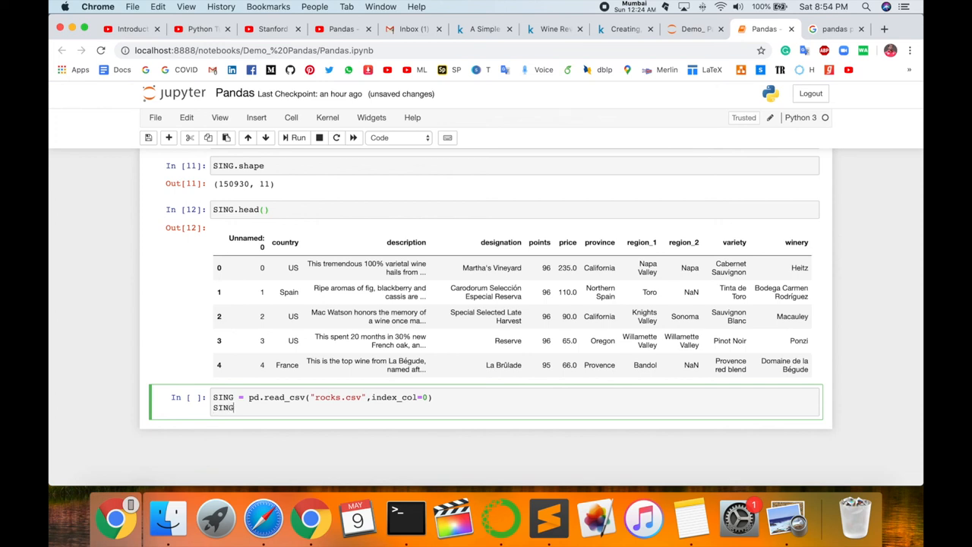
pyautogui.write('=')
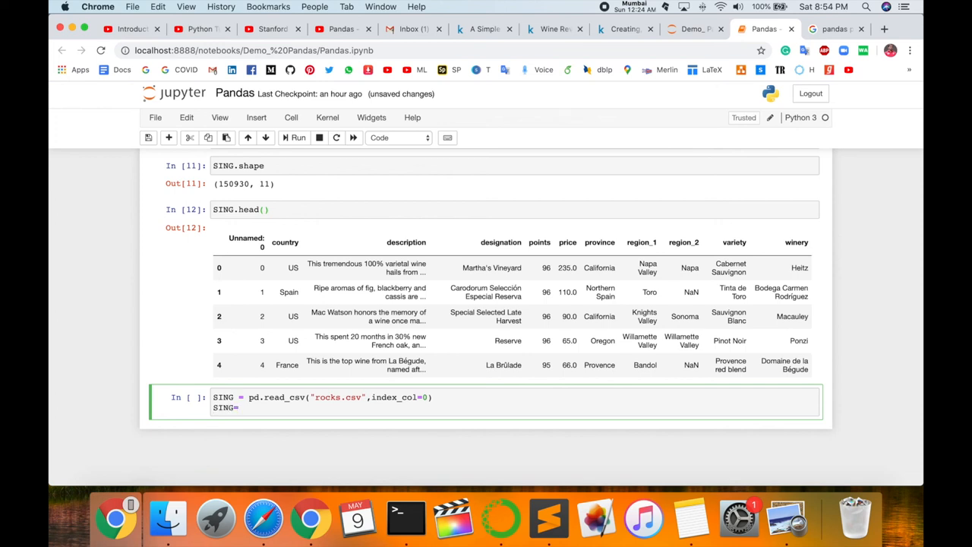
pyautogui.write('head')
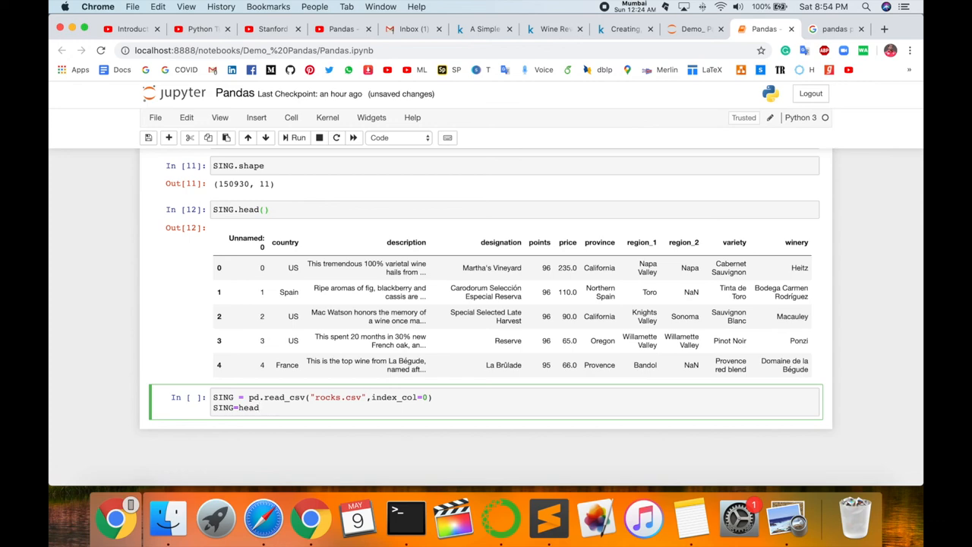
pyautogui.write('()')
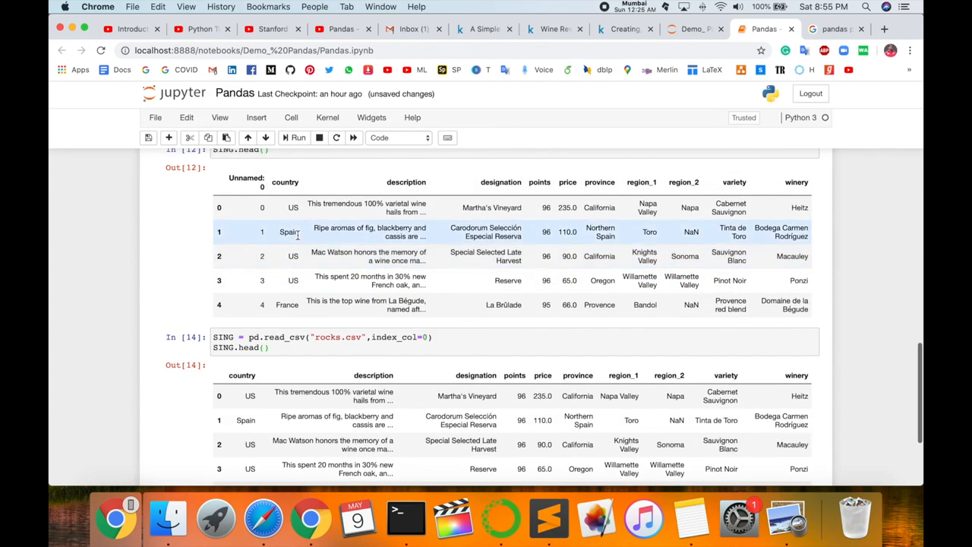
pyautogui.scroll(-3)
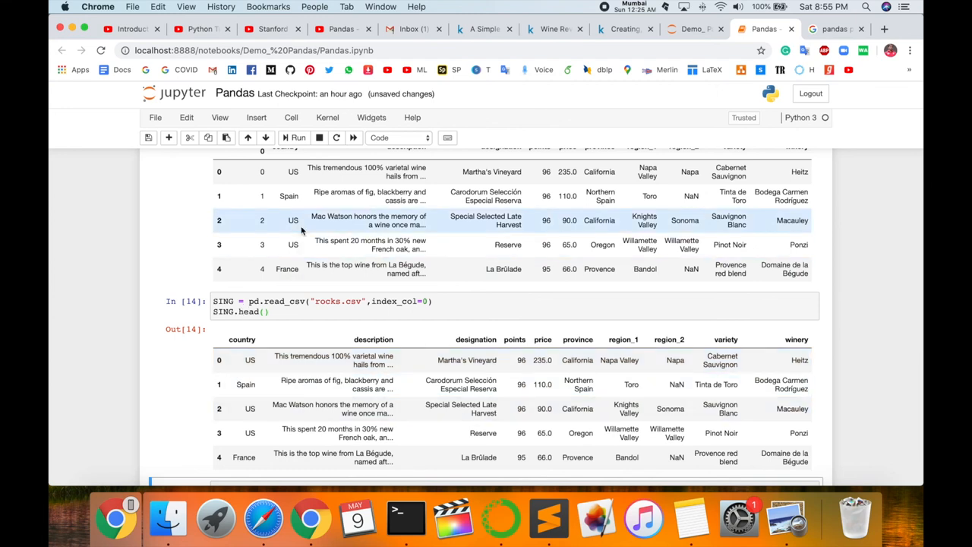
pyautogui.scroll(-3)
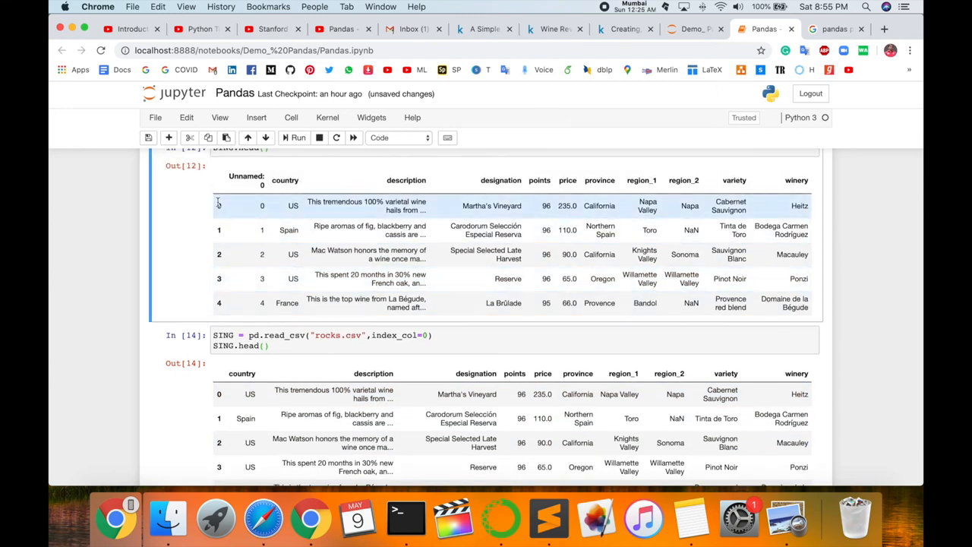
pyautogui.scroll(-3)
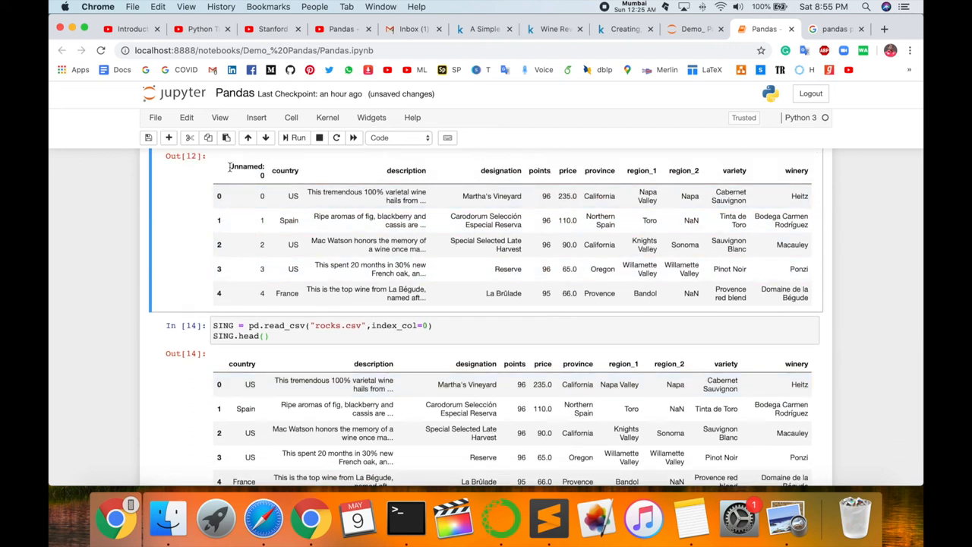
pyautogui.moveTo(272, 182)
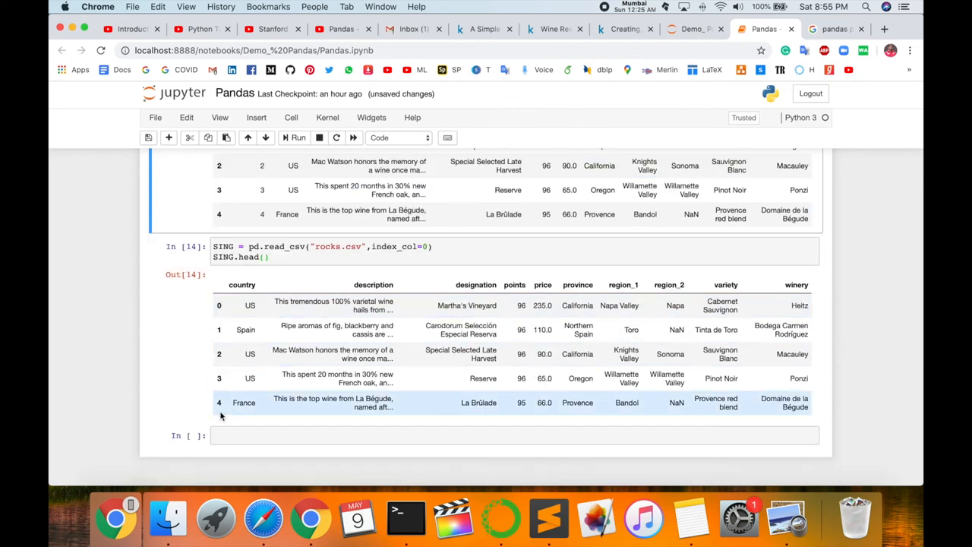
pyautogui.scroll(-3)
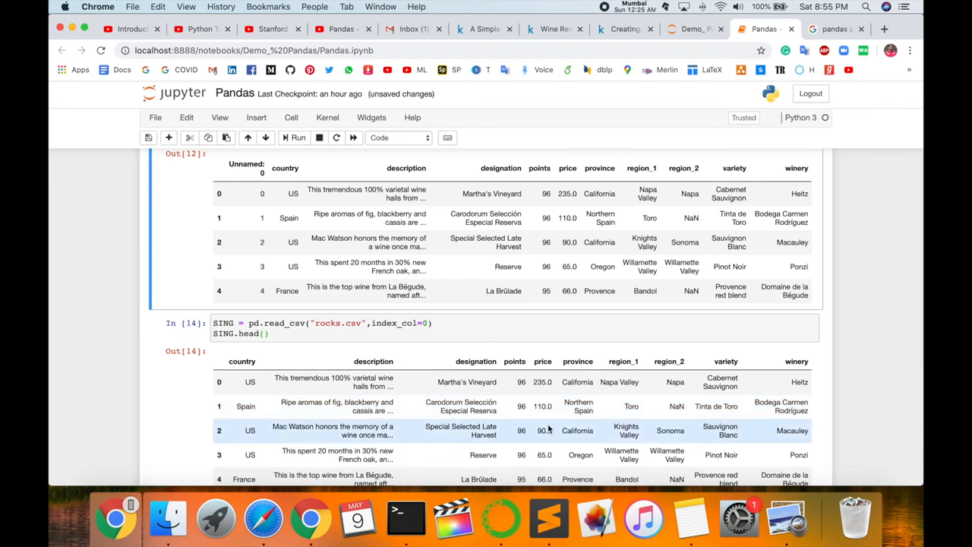
pyautogui.scroll(-3)
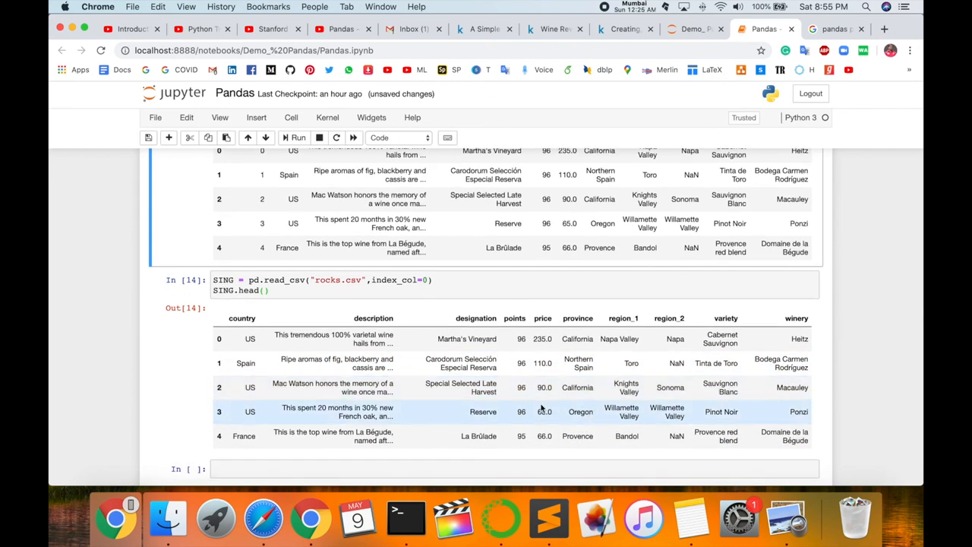